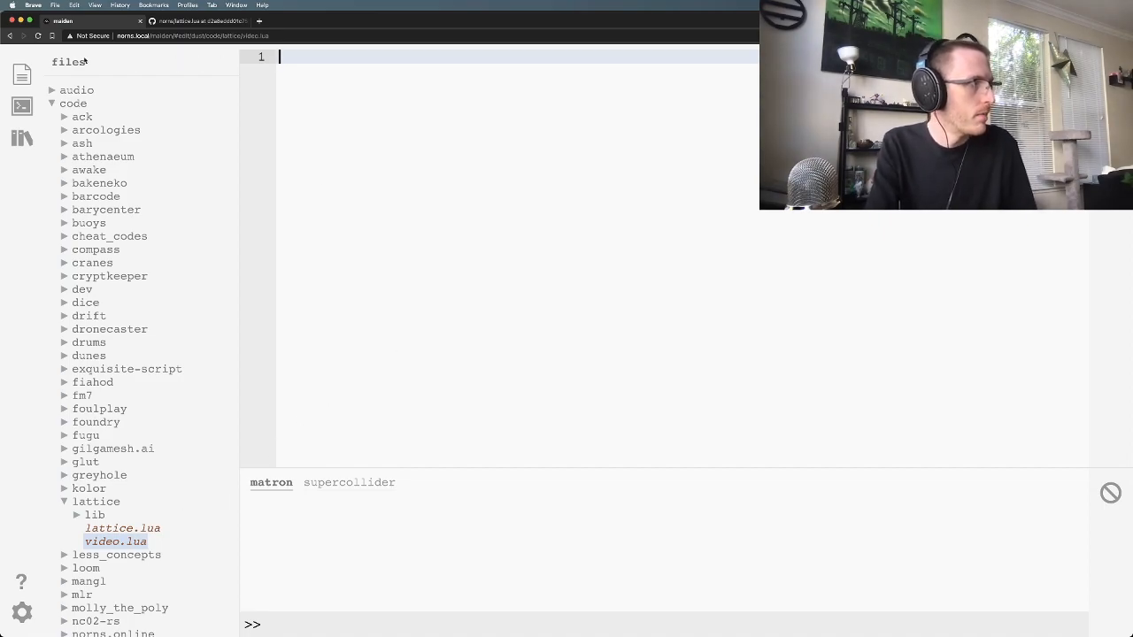
{"action": "mouse_move", "coordinate": [375, 133]}
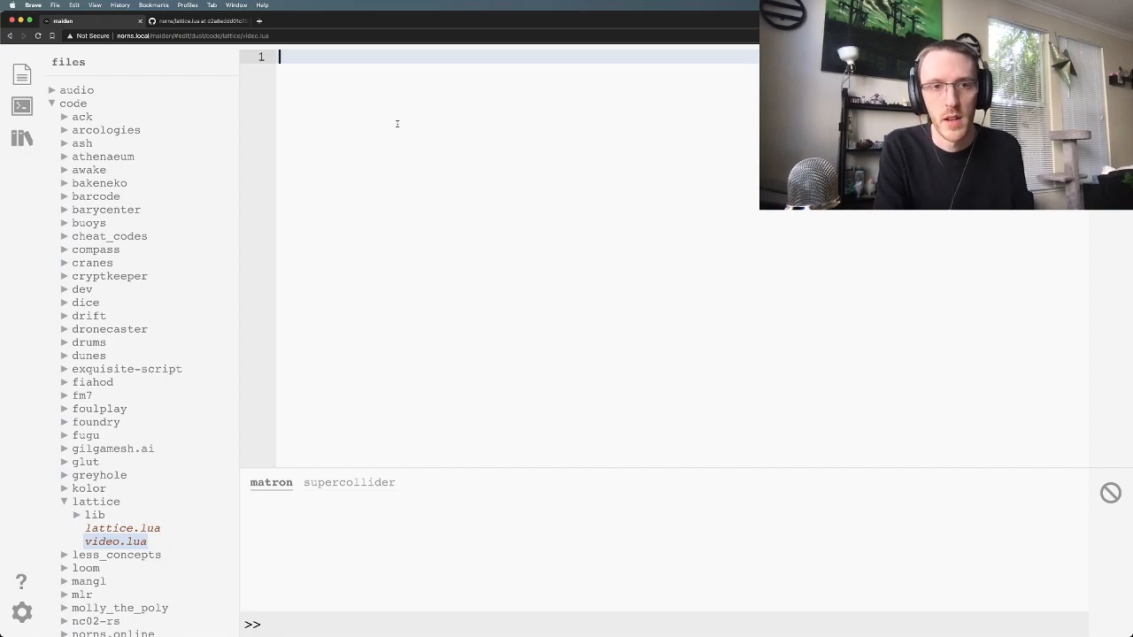
Step: Require the lattice library as lattice at the top of the script
{"action": "type", "text": "lattice ="}
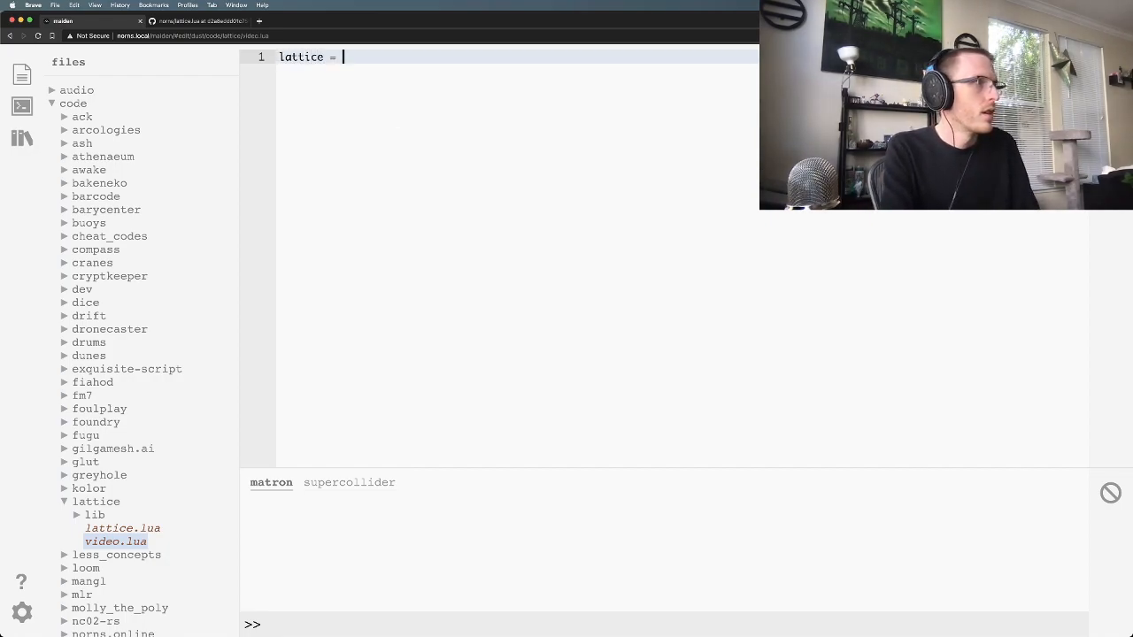
{"action": "type", "text": "require()"}
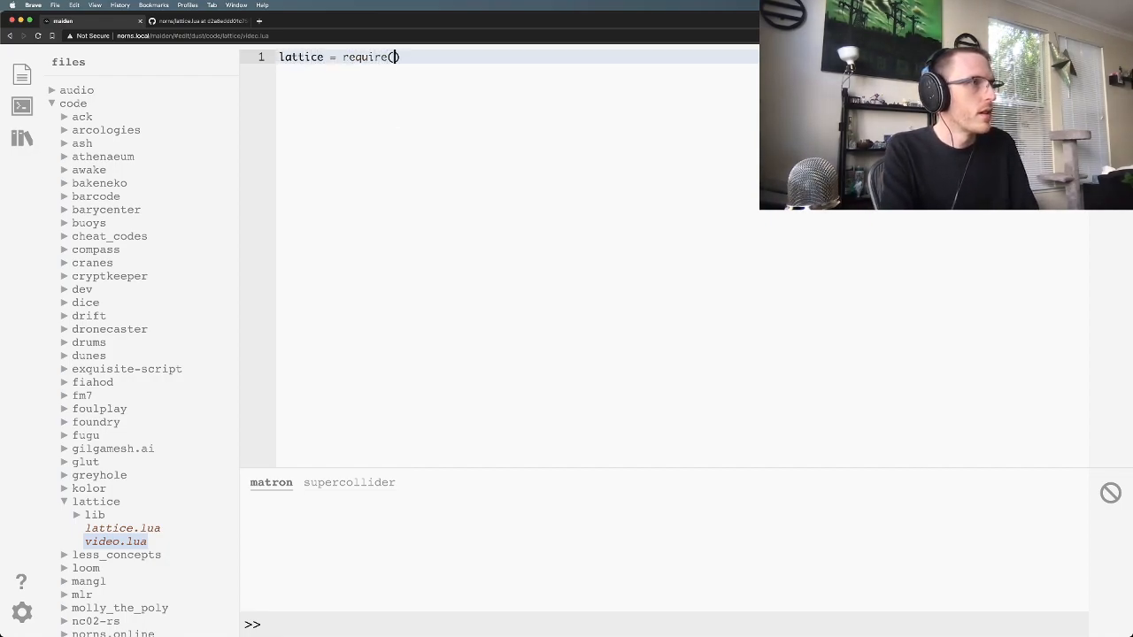
{"action": "type", "text": "\"lattice\""}
{"action": "type", "text": "functi"}
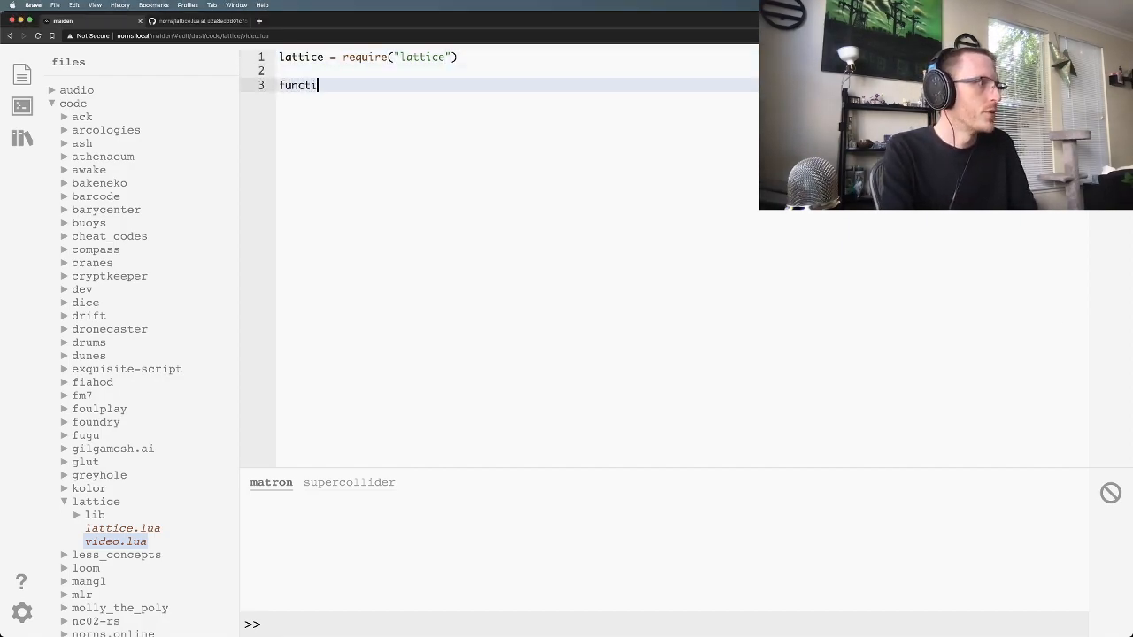
Step: Define an init function that creates my_lattice with lattice:new()
{"action": "type", "text": "on"}
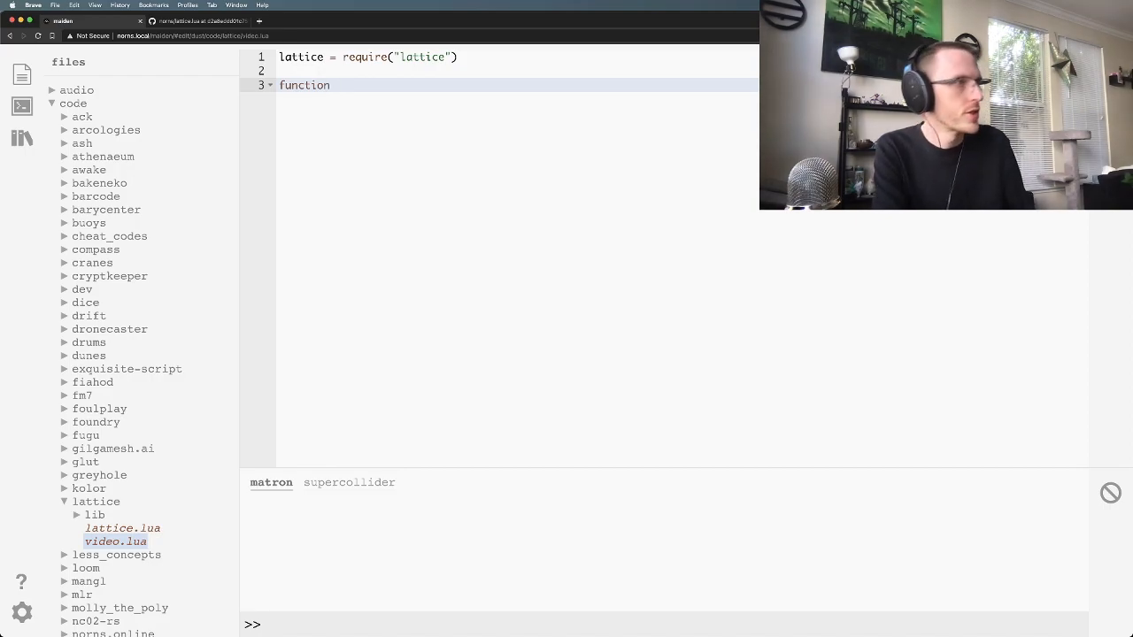
{"action": "type", "text": "init()"}
{"action": "type", "text": "end"}
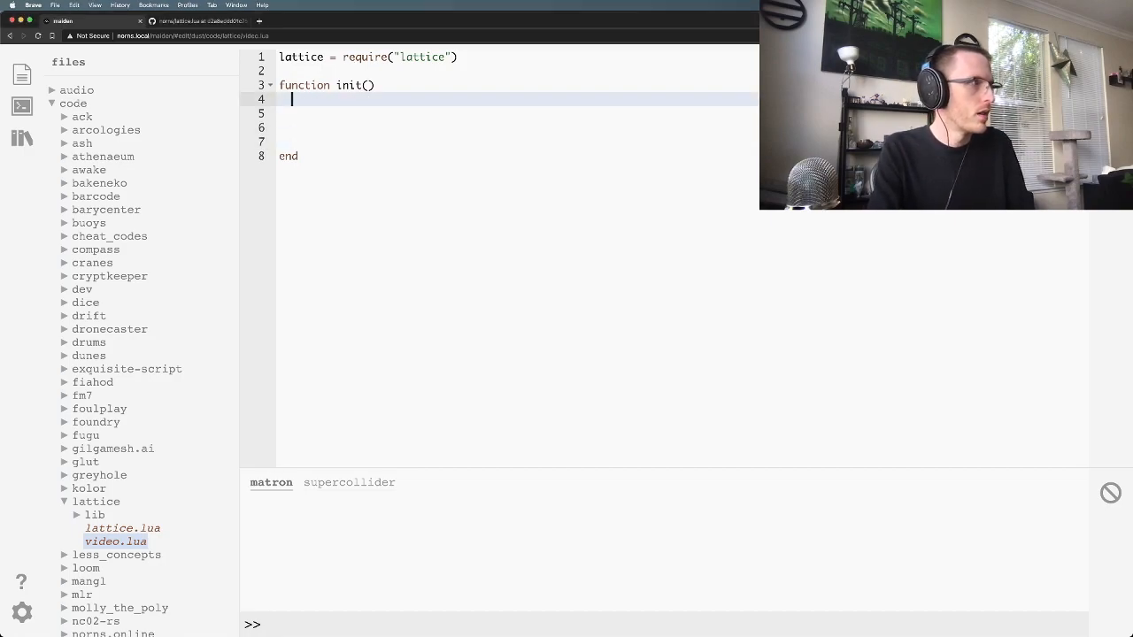
{"action": "type", "text": "m"}
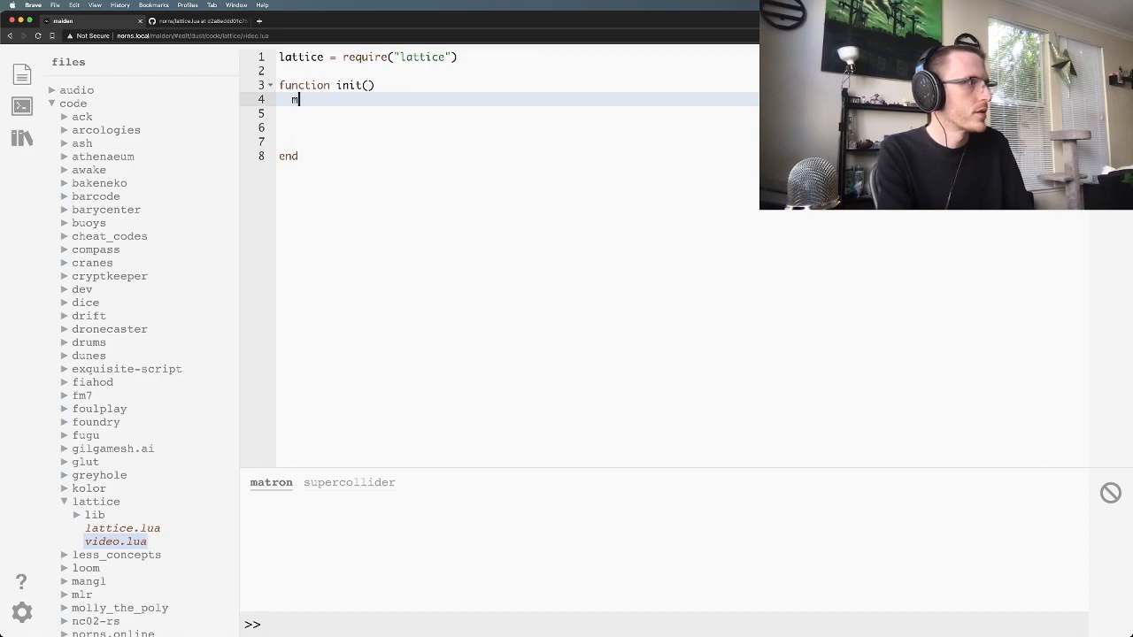
{"action": "type", "text": "y_lattice = lattice"}
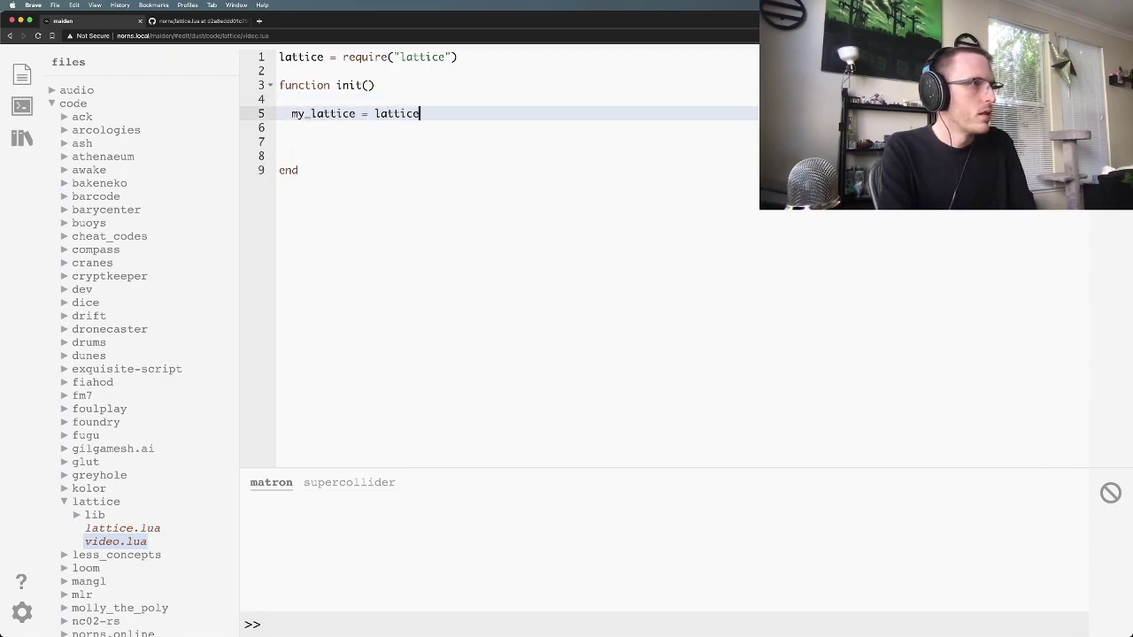
{"action": "type", "text": ":new()"}
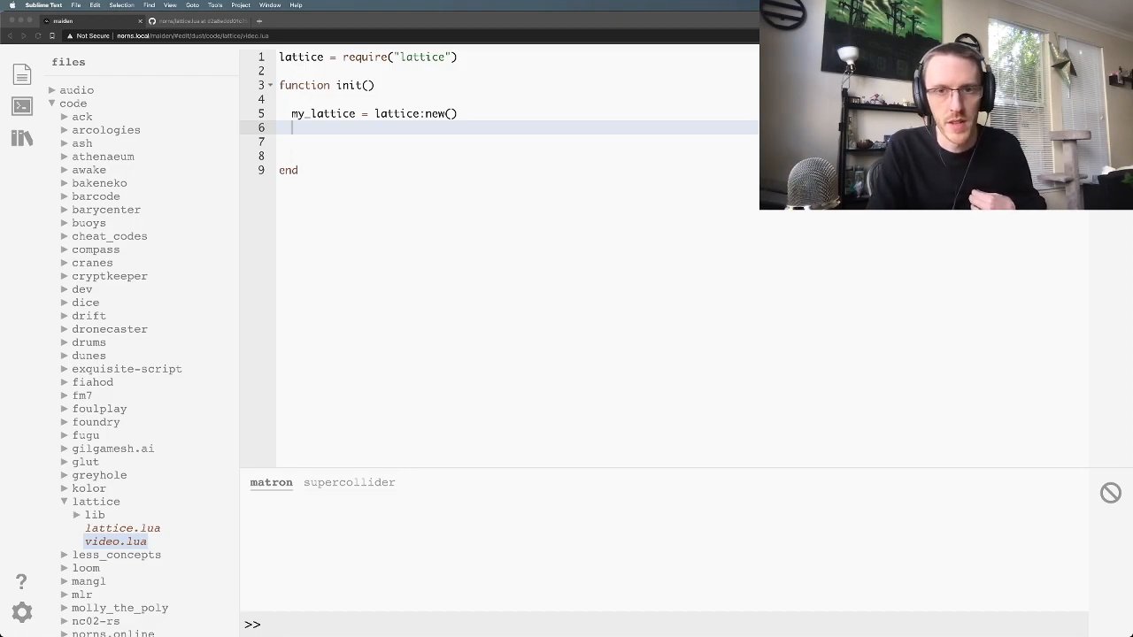
{"action": "mouse_move", "coordinate": [736, 271]}
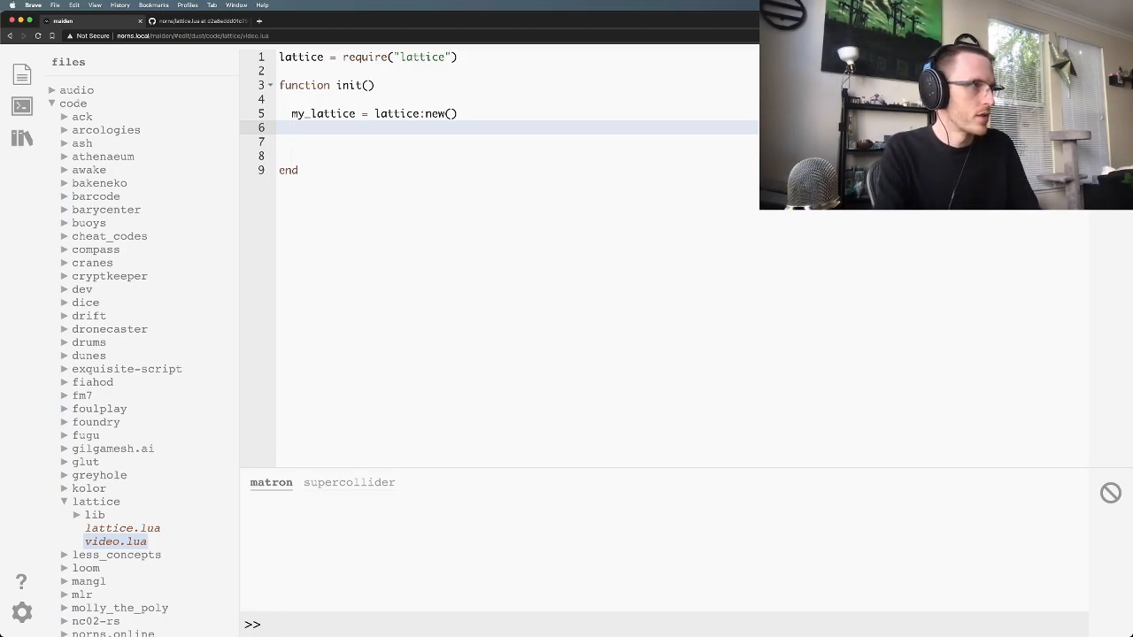
Step: Add my_lattice:start() inside init and run the script so matron reports init
{"action": "type", "text": "my_lattice:start("}
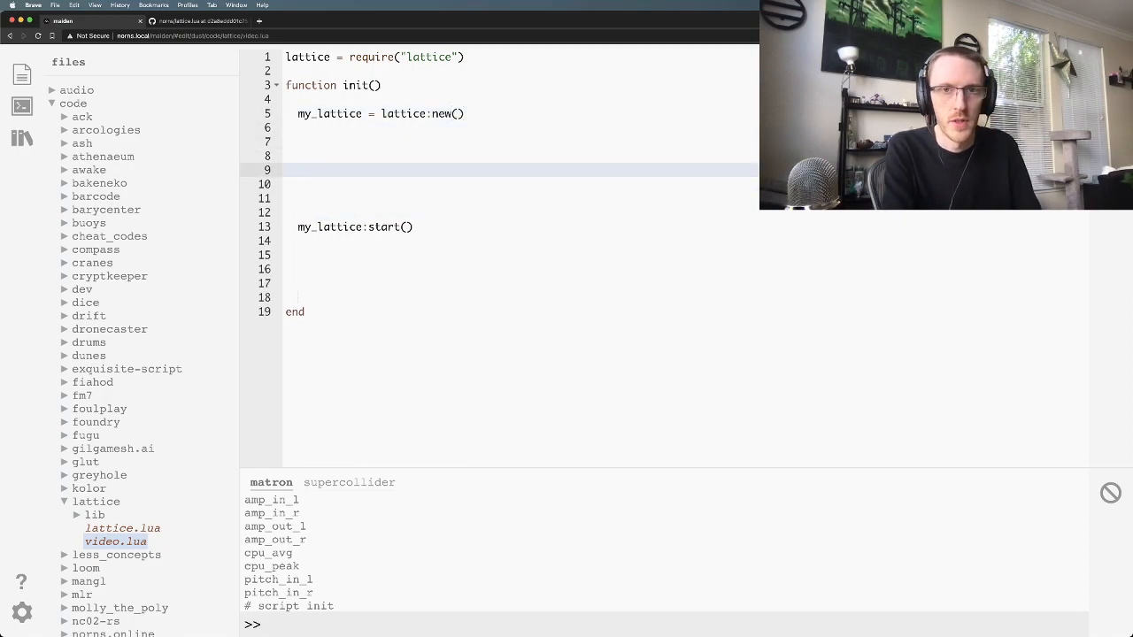
Step: Begin pattern_a = my_lattice:new_pattern{ inside init, correcting the dot to a colon
{"action": "type", "text": "pattern"}
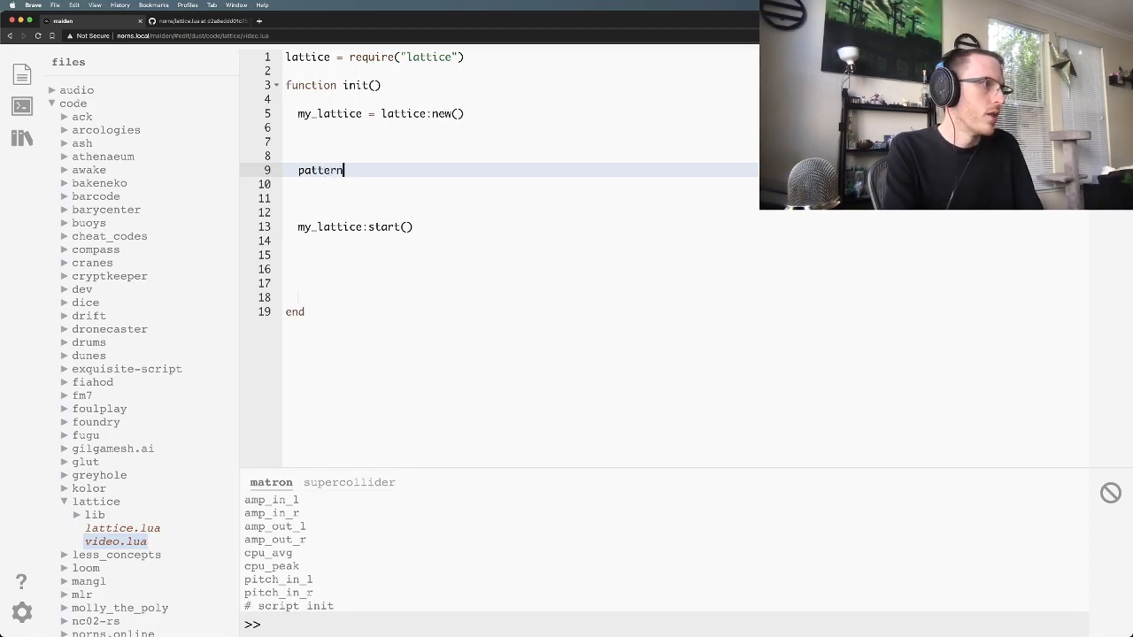
{"action": "type", "text": "_a ="}
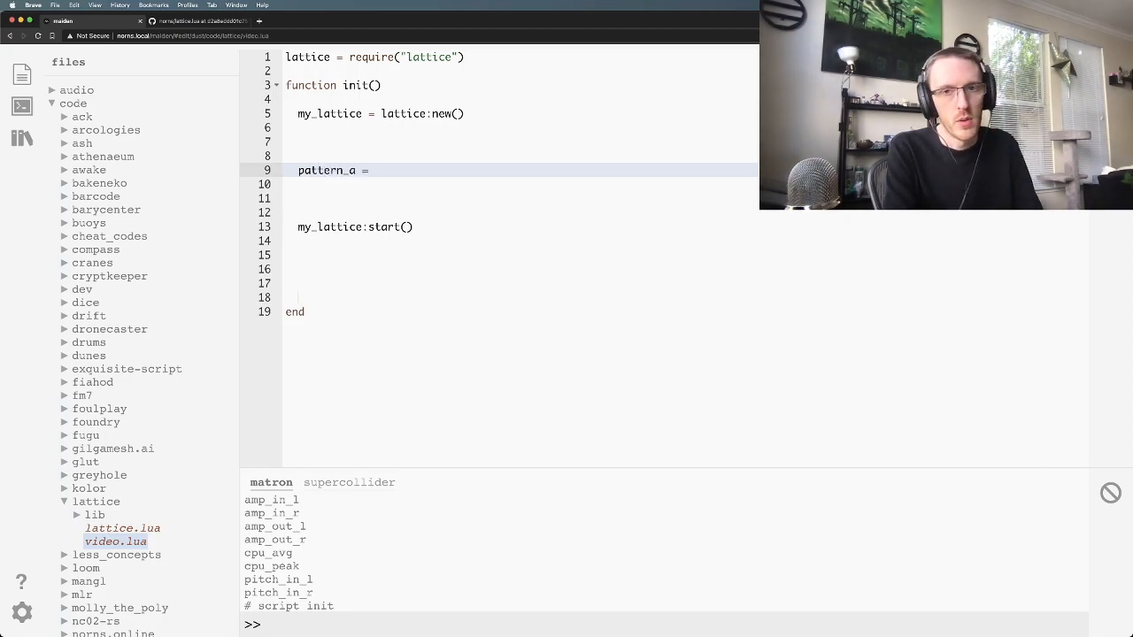
{"action": "type", "text": "my_lattice:n"}
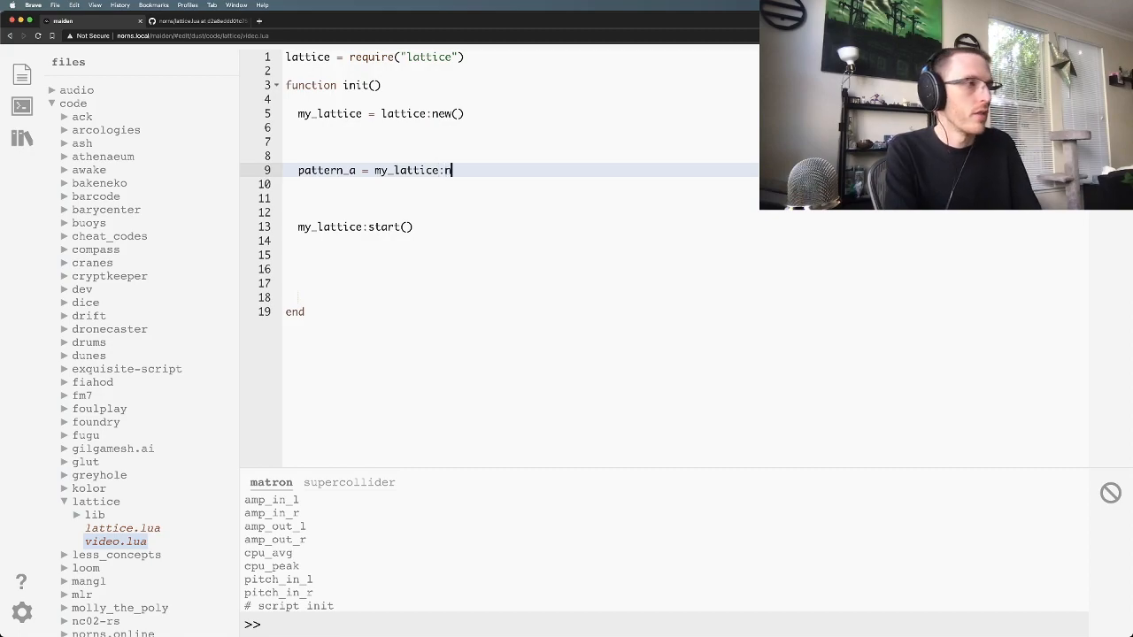
{"action": "type", "text": "ew_pattern"}
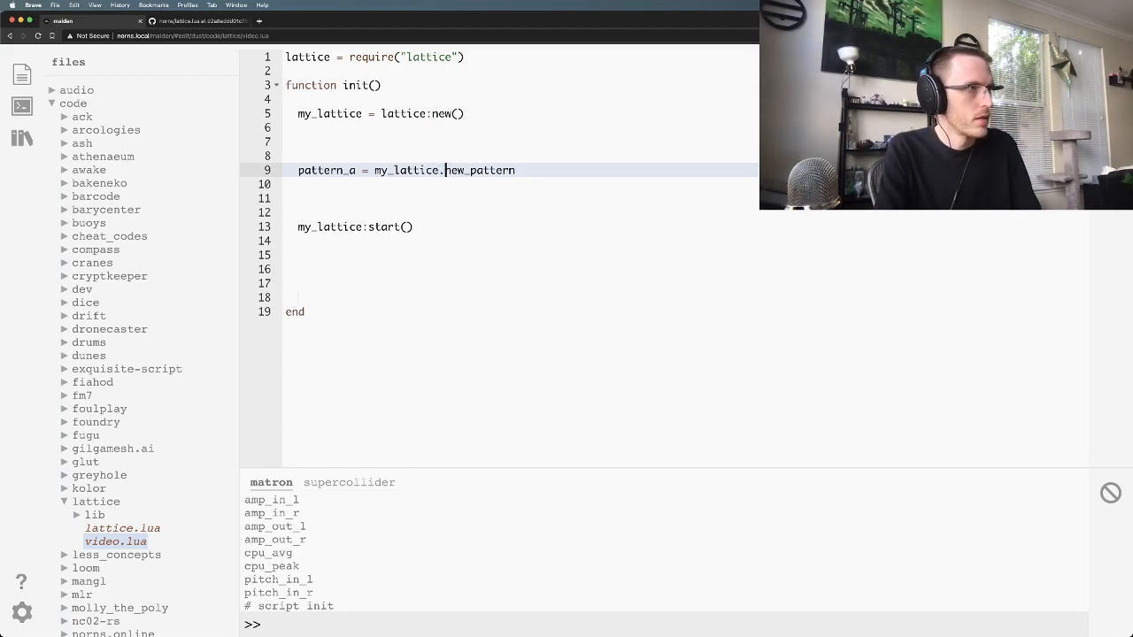
{"action": "key", "text": "Backspace"}
{"action": "type", "text": ":"}
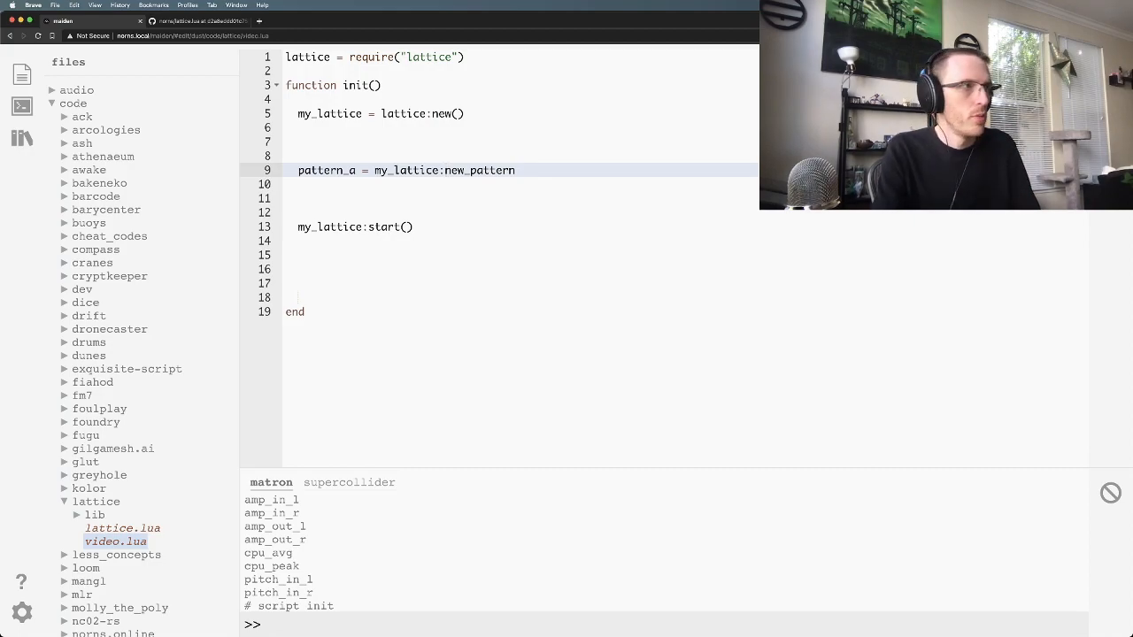
{"action": "type", "text": "{"}
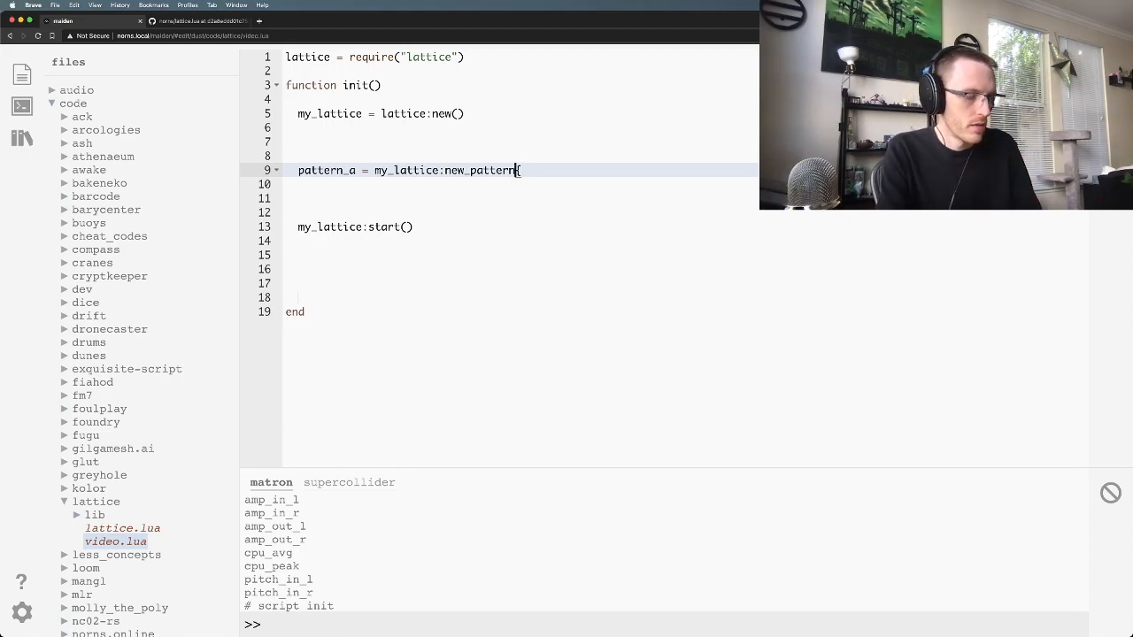
Step: Leave an empty line inside new_pattern, clearing the placeholder argument
{"action": "type", "text": "({"}
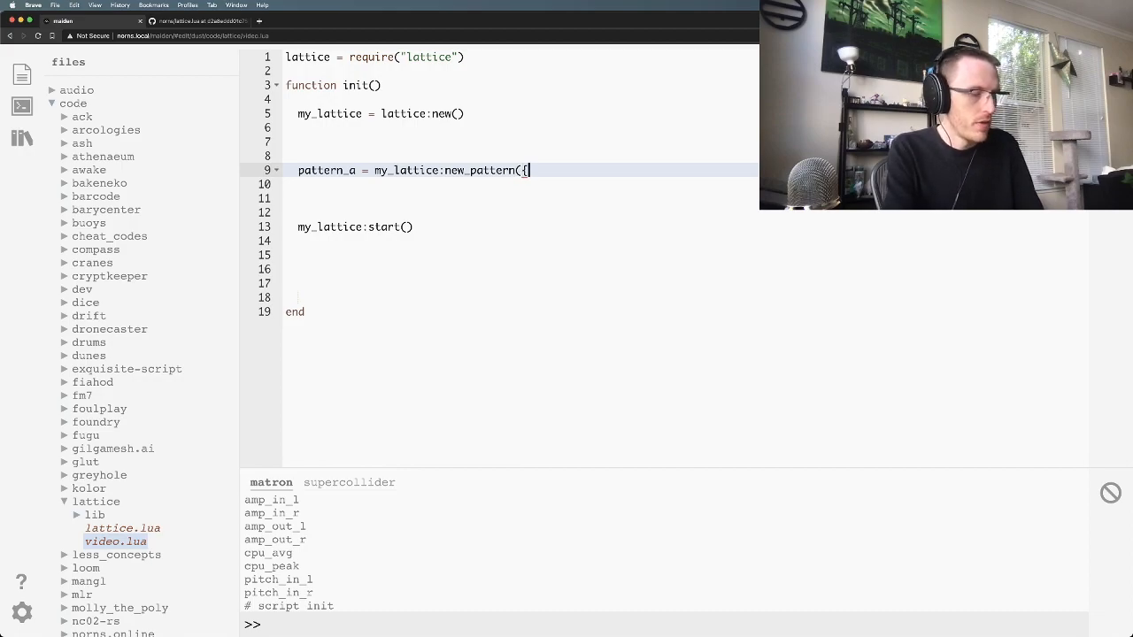
{"action": "type", "text": "lkajs = 3"}
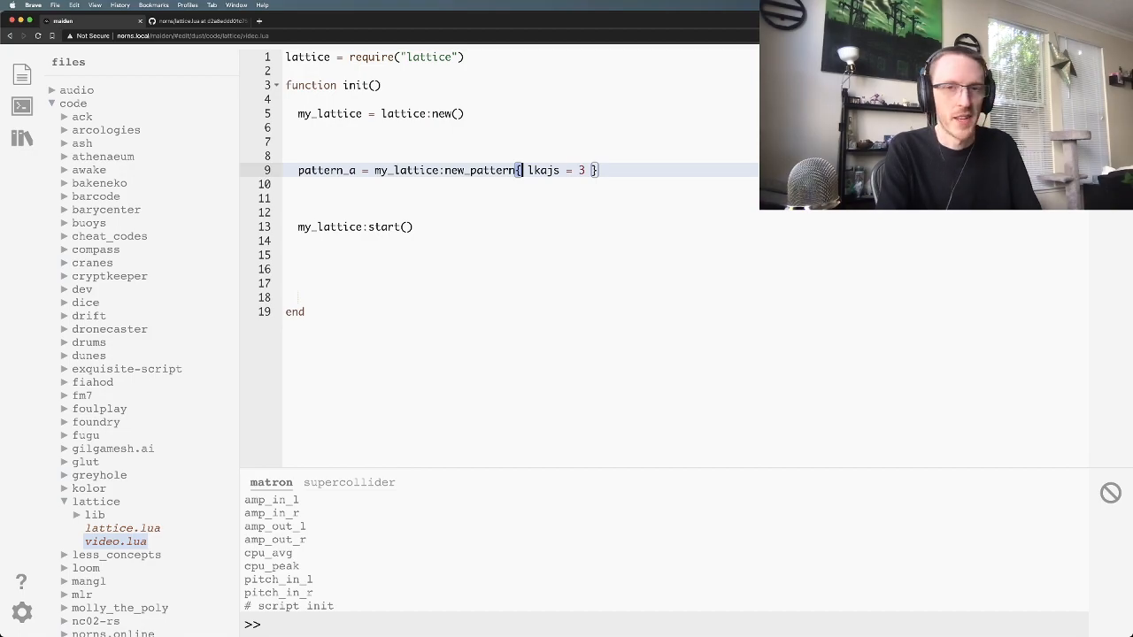
{"action": "key", "text": "Enter"}
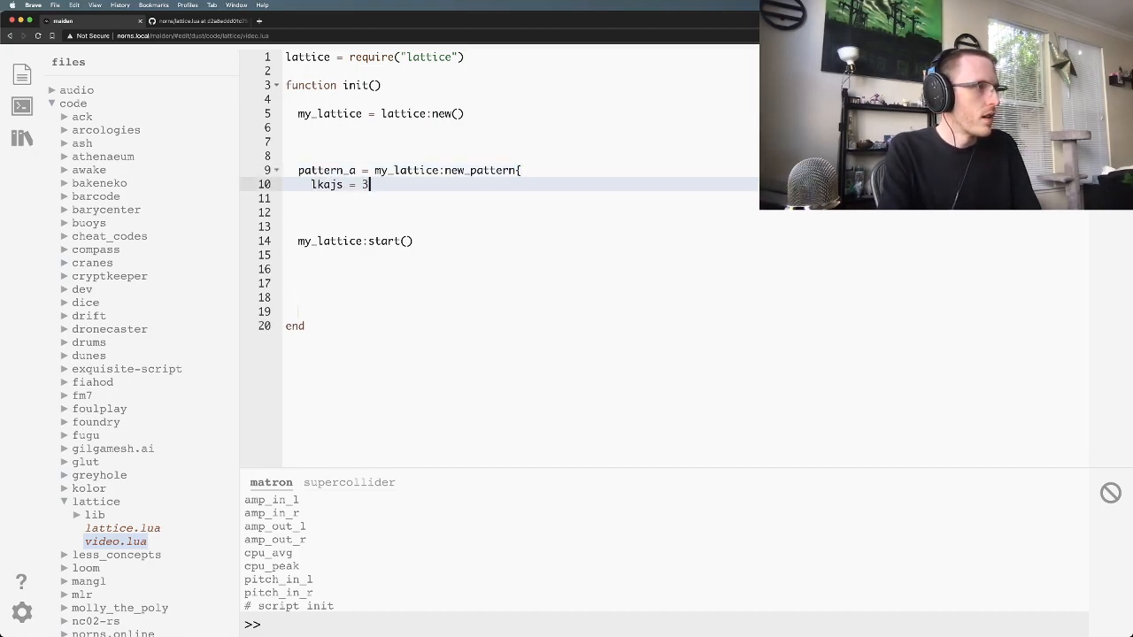
{"action": "key", "text": "cmd+backspace"}
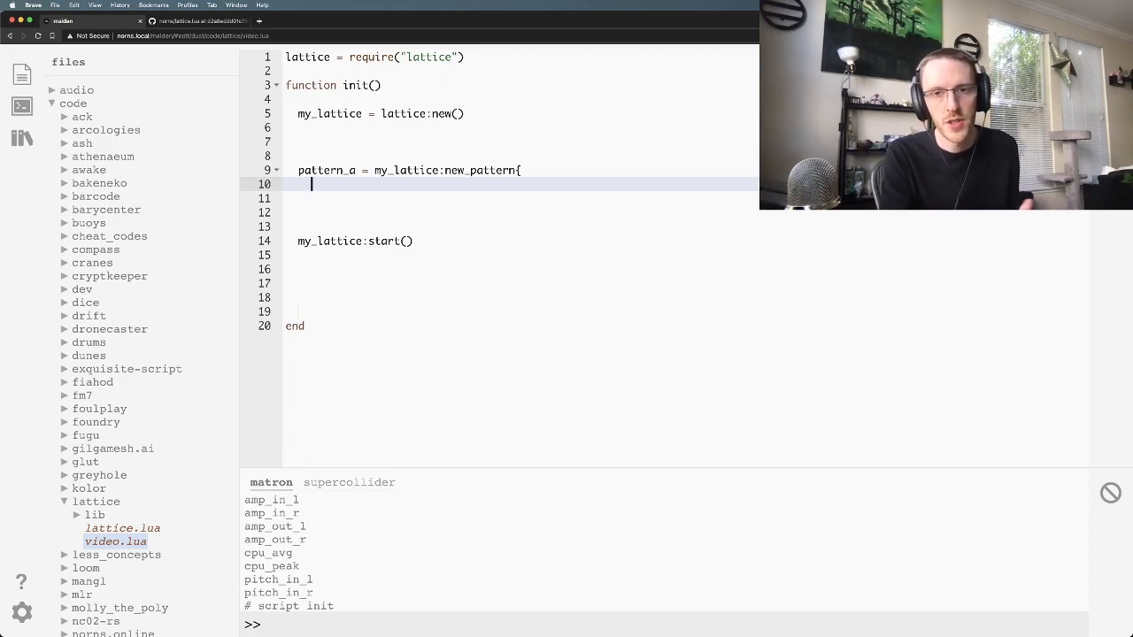
Step: Give pattern_a an action function printing "example!!" with the tick value t
{"action": "type", "text": "action"}
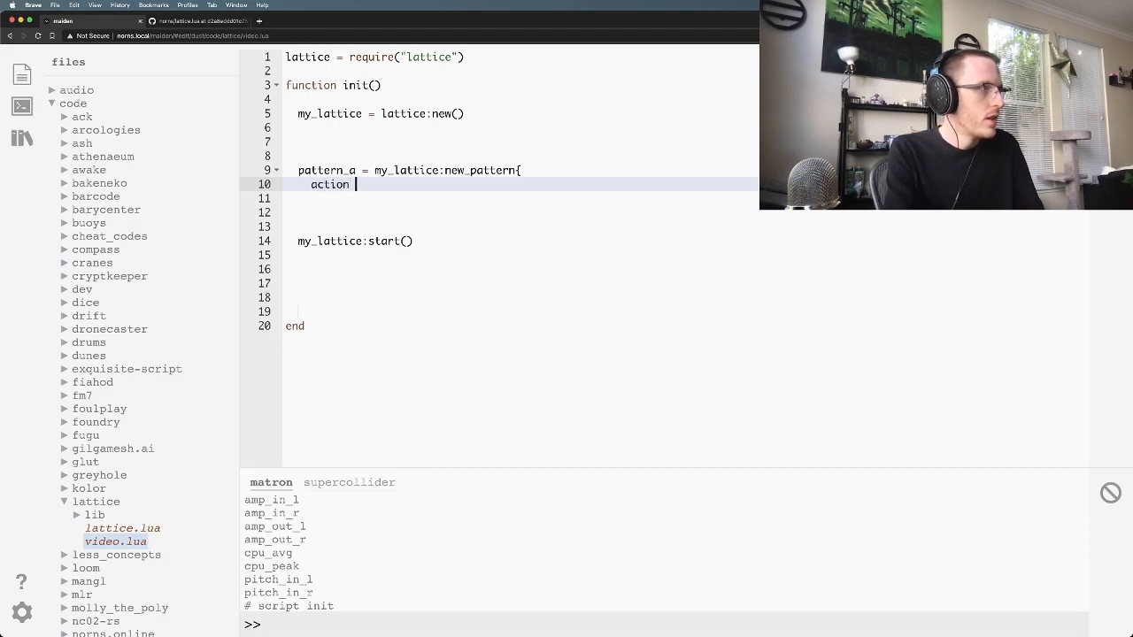
{"action": "type", "text": "= function"}
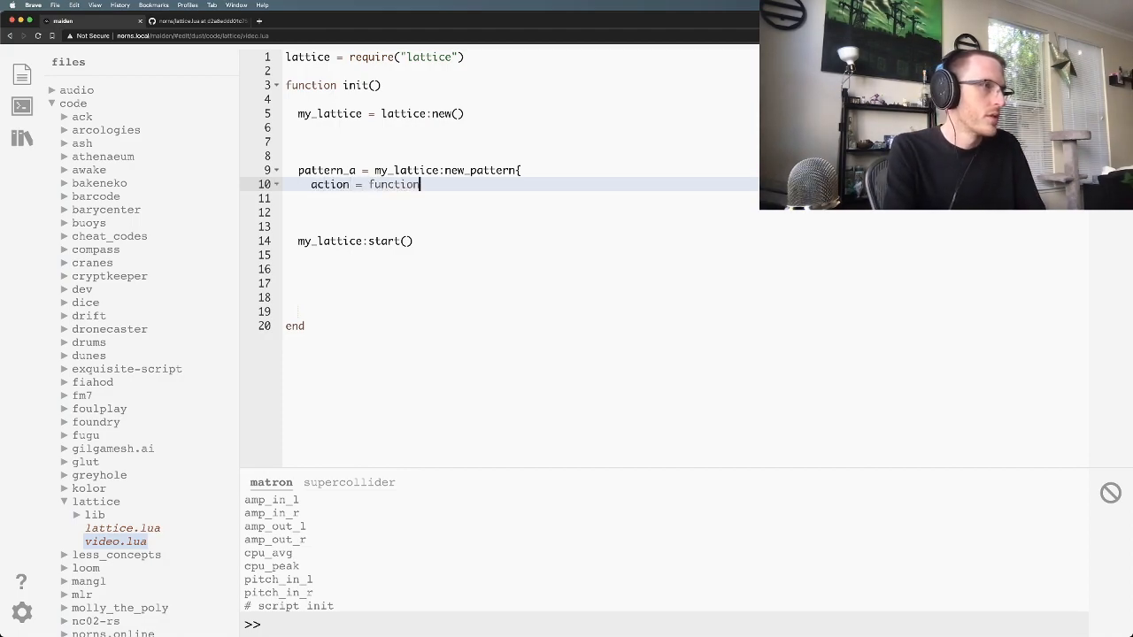
{"action": "type", "text": "(t)"}
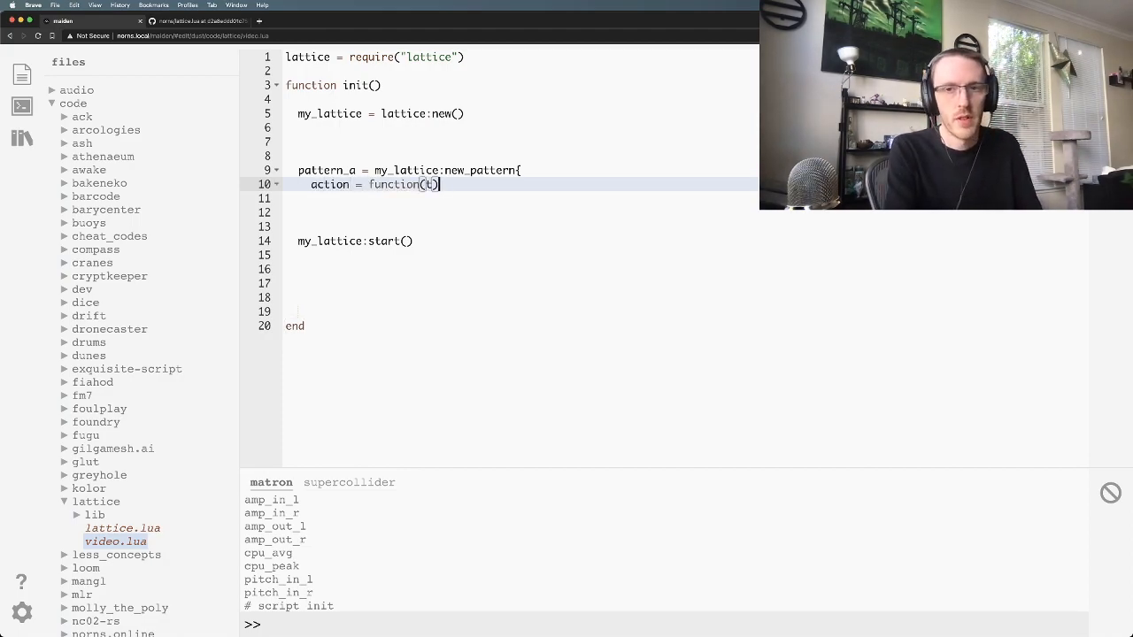
{"action": "type", "text": "print('')"}
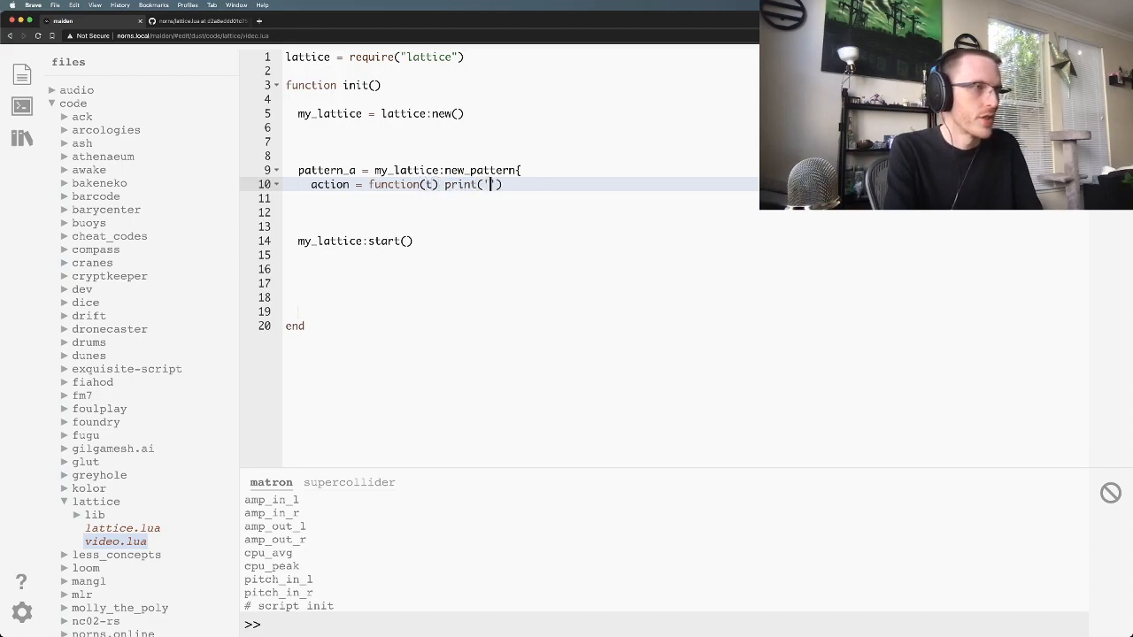
{"action": "type", "text": "whole"}
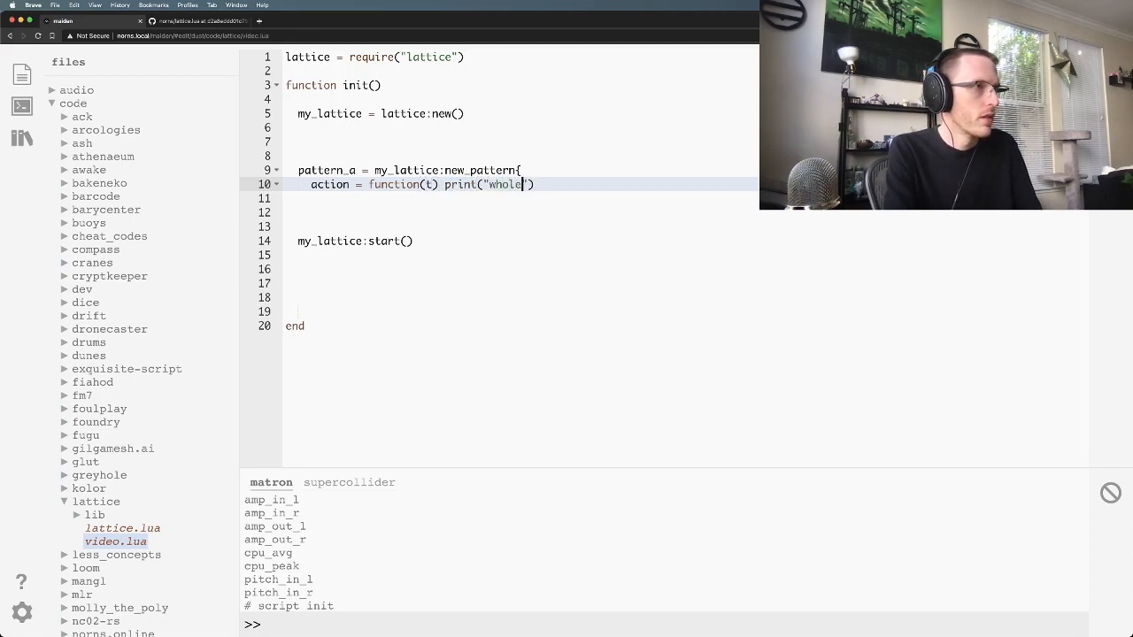
{"action": "type", "text": "exampl"}
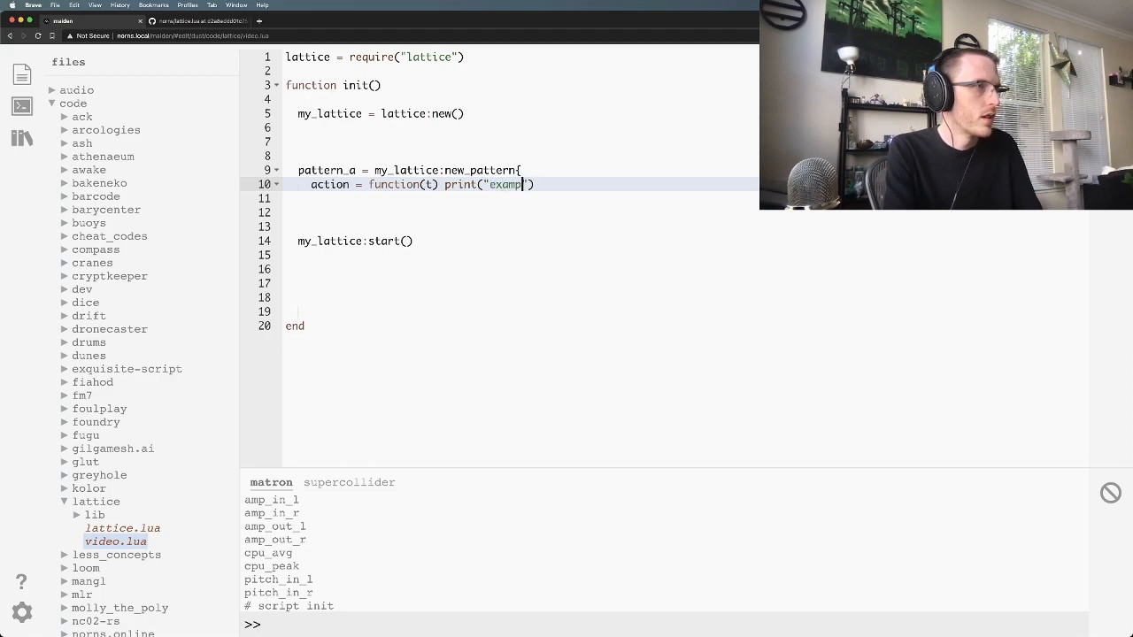
{"action": "type", "text": "le!!\","}
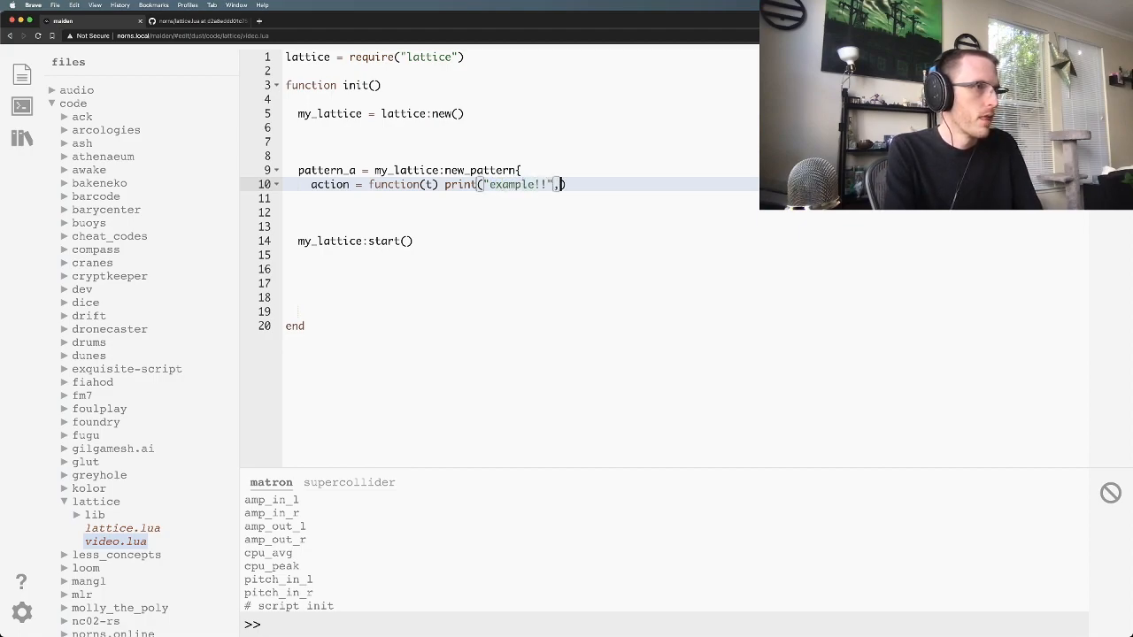
{"action": "type", "text": "t) enm"}
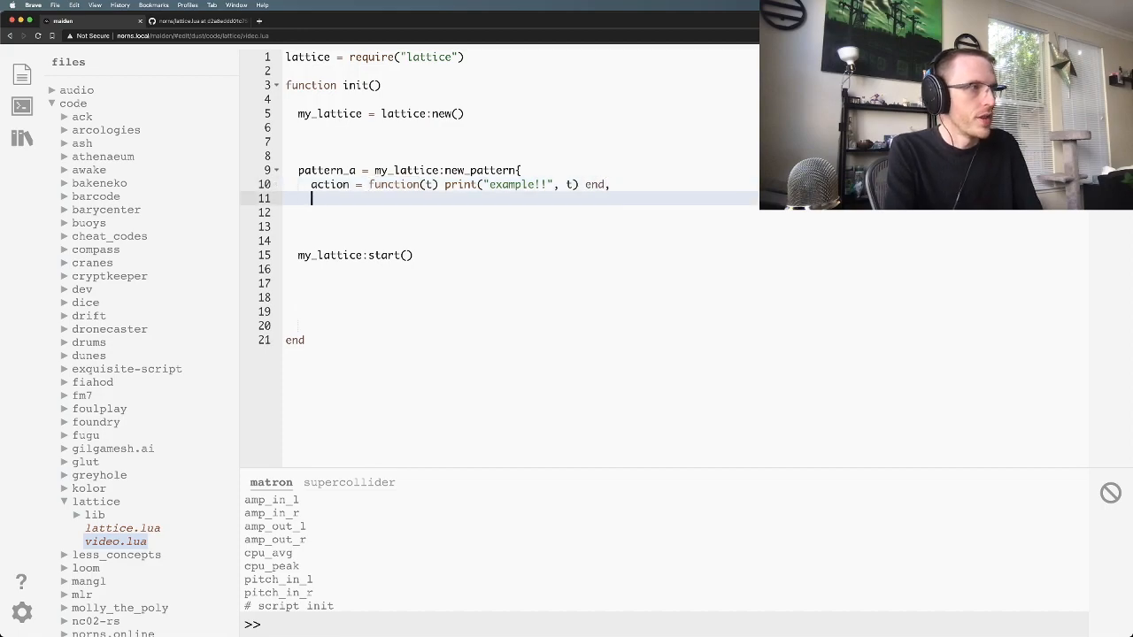
Step: Set pattern_a's division to 1
{"action": "type", "text": "division ="}
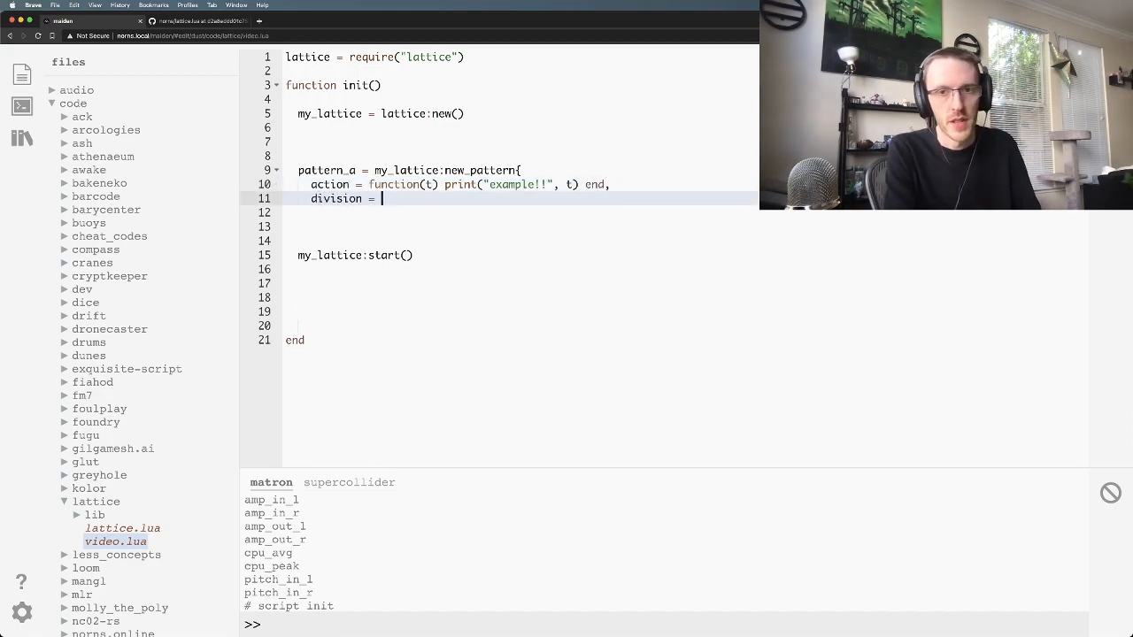
{"action": "type", "text": "1"}
{"action": "left_click", "coordinate": [520, 212]}
{"action": "type", "text": "}"}
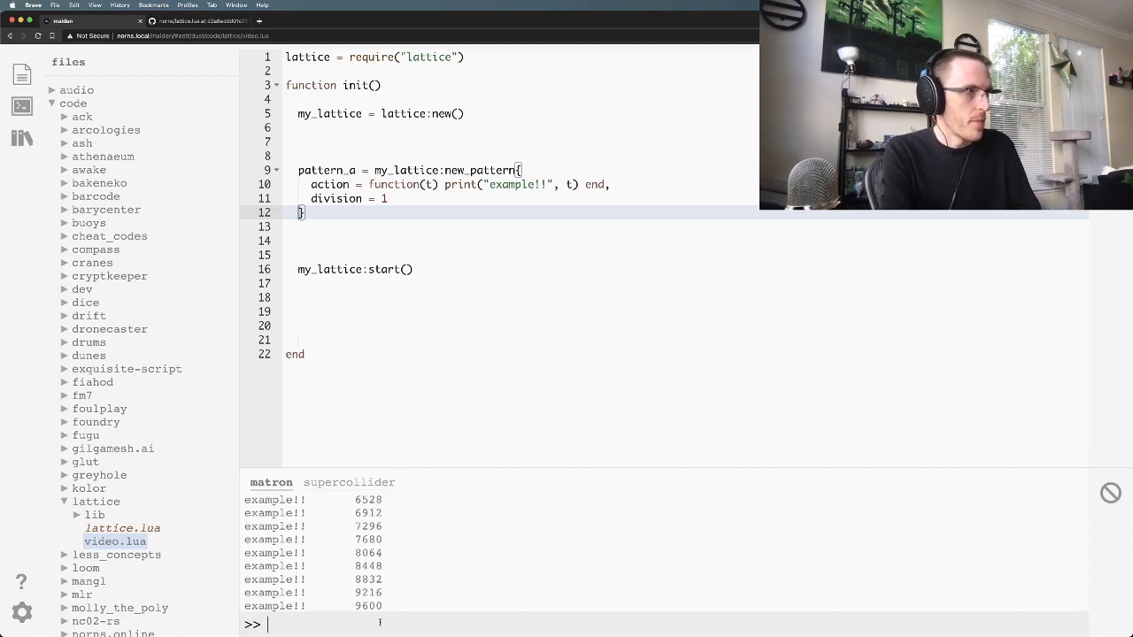
Step: From the REPL run my_lattice:stop(), my_lattice:start() and my_lattice:toggle()
{"action": "type", "text": "my_latticde:"}
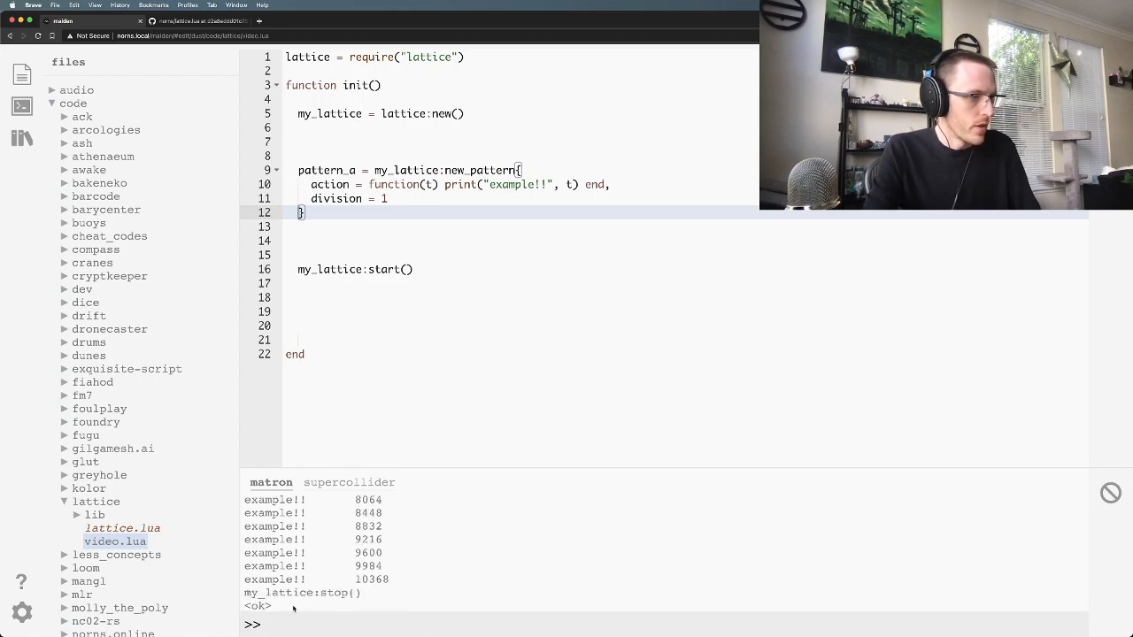
{"action": "type", "text": "my_lattice:stop()"}
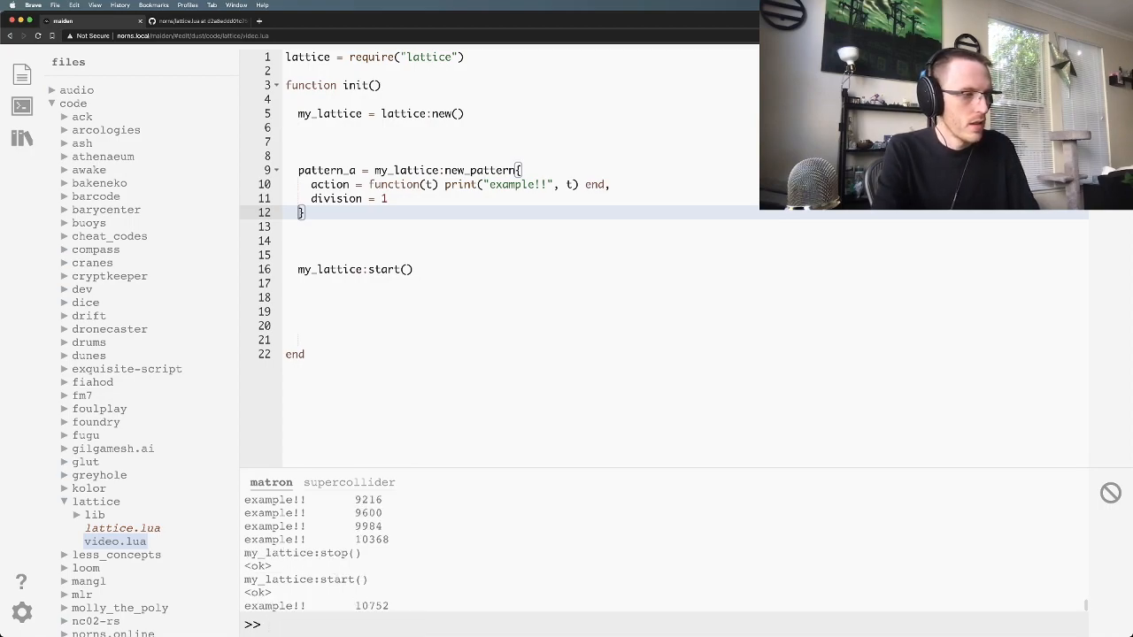
{"action": "type", "text": "my_lattice:to()"}
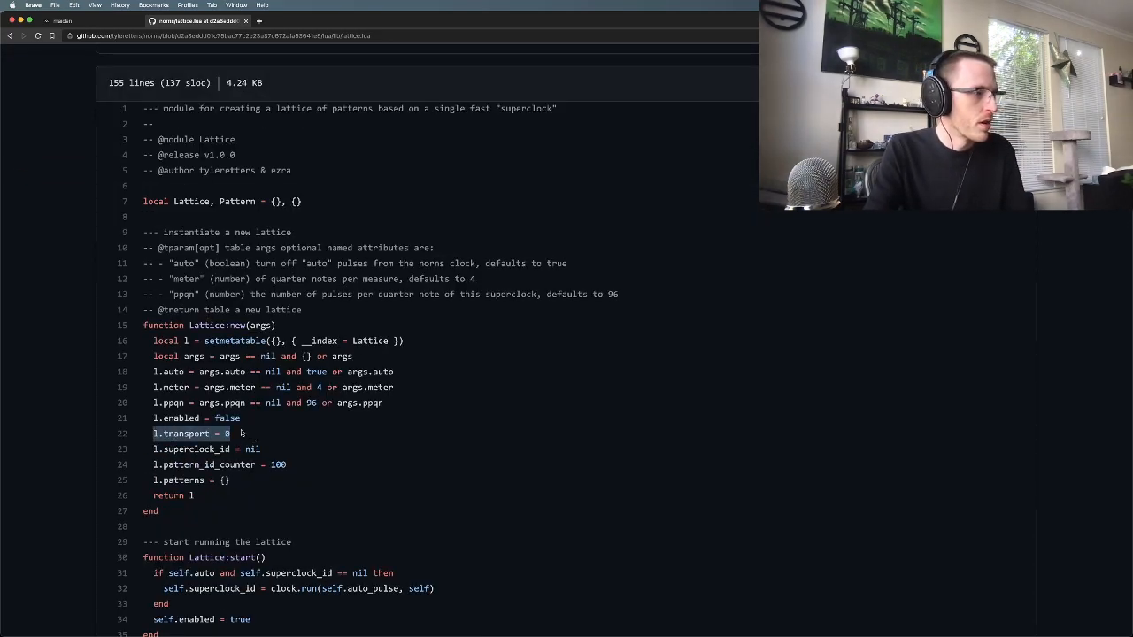
Step: Highlight the transport and meter defaults in Lattice:new in the lattice.lua source
{"action": "double_click", "coordinate": [186, 434]}
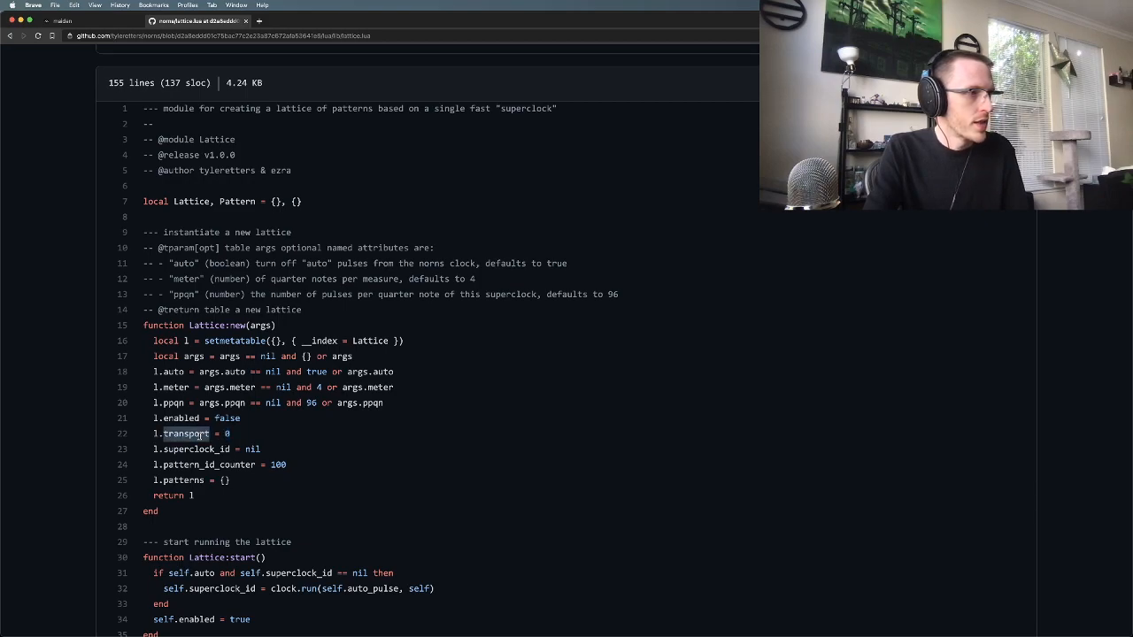
{"action": "mouse_move", "coordinate": [252, 432]}
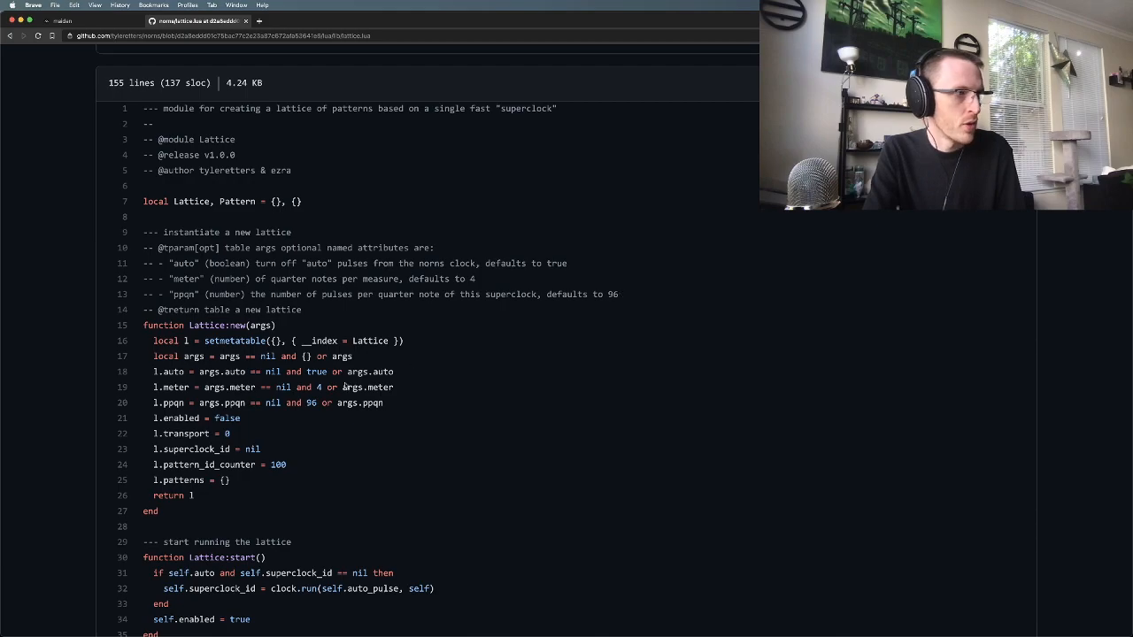
{"action": "double_click", "coordinate": [311, 403]}
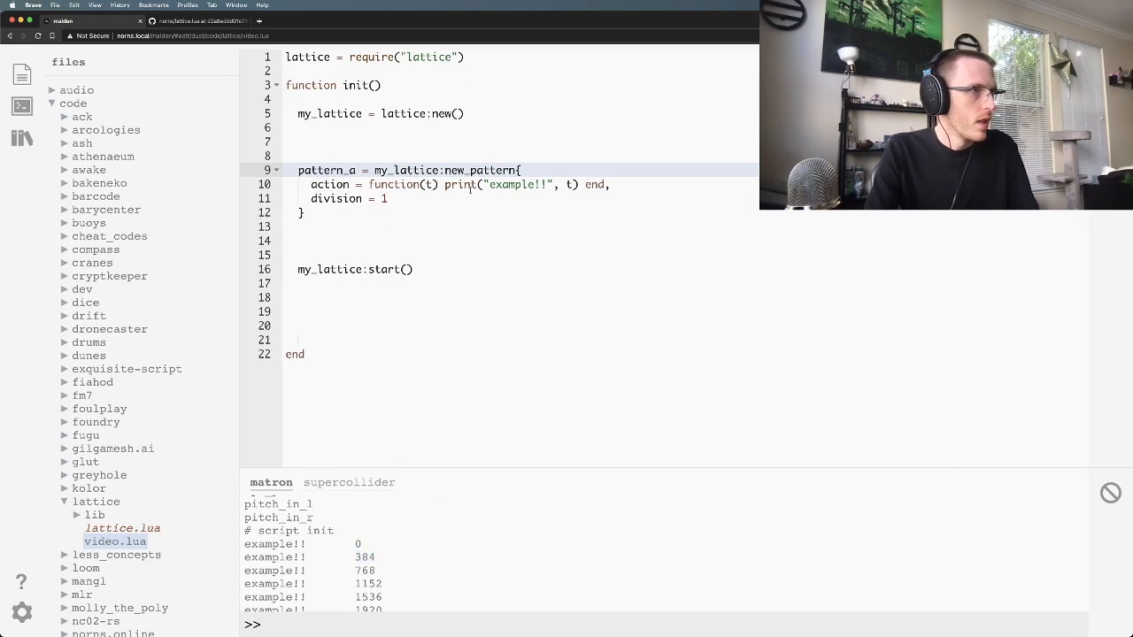
Step: Duplicate pattern_a as pattern_b with division 1/2 and rerun the script
{"action": "left_click_drag", "start_coordinate": [299, 170], "coordinate": [387, 213]}
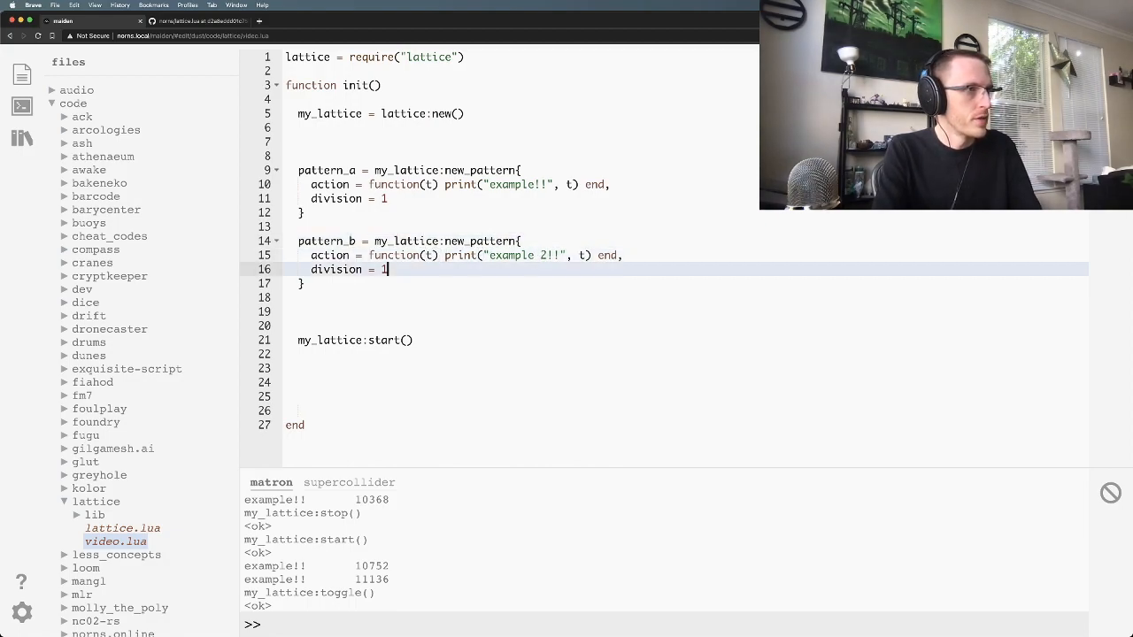
{"action": "type", "text": "/2"}
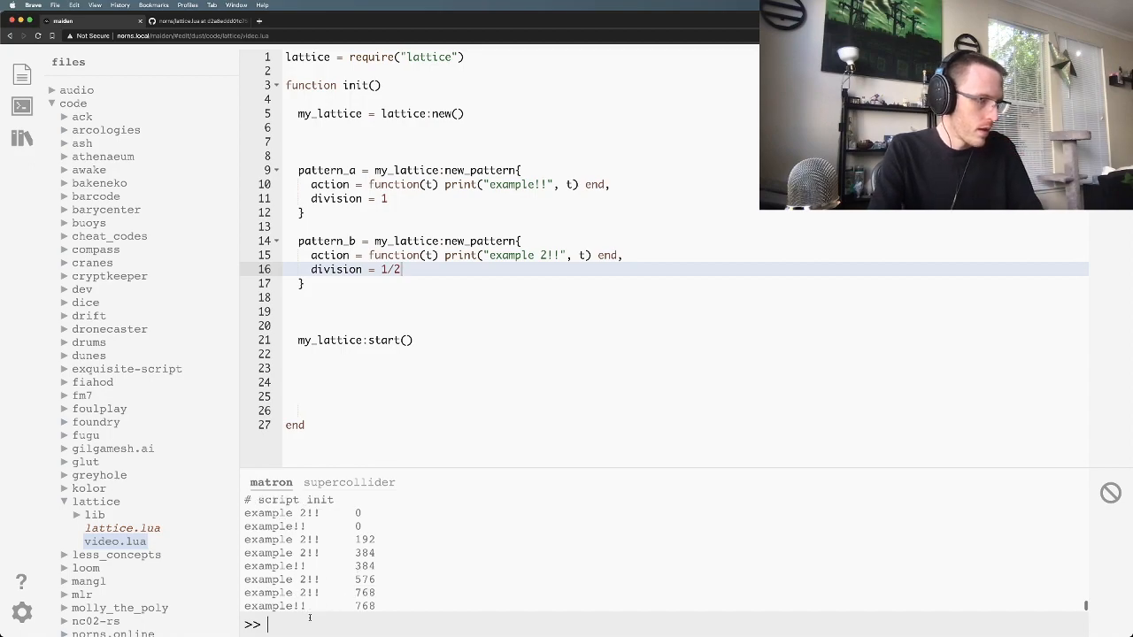
{"action": "type", "text": "my_lattice:new_pattern{"}
{"action": "left_click", "coordinate": [522, 184]}
{"action": "type", "text": "1"}
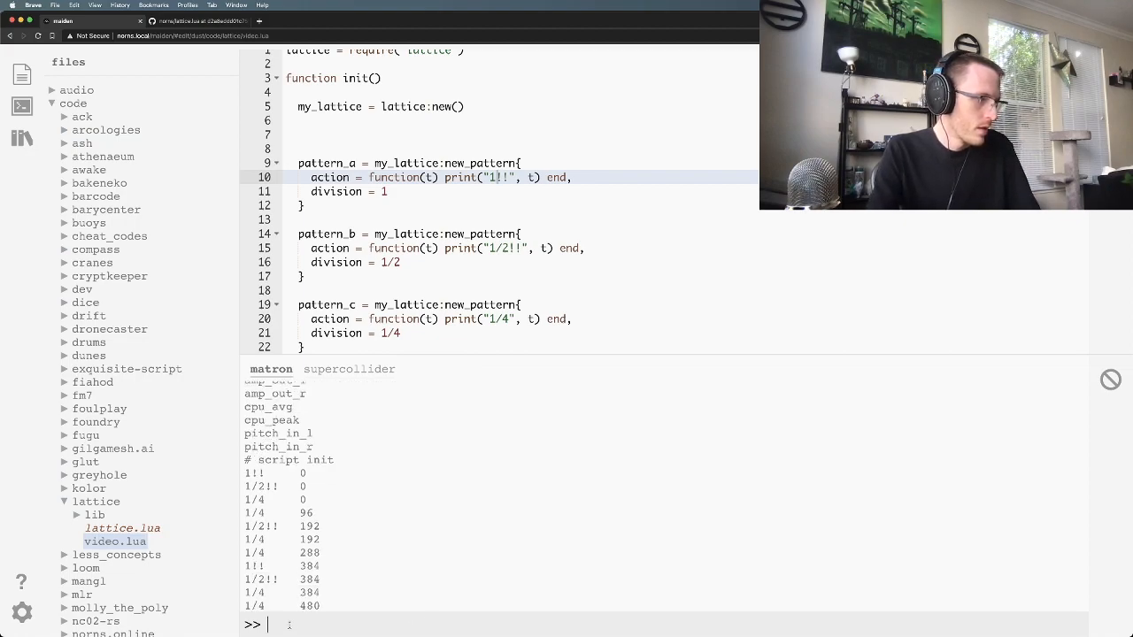
Step: Run my_lattice:stop() in the REPL, halting the three-pattern output
{"action": "type", "text": "my_lattice"}
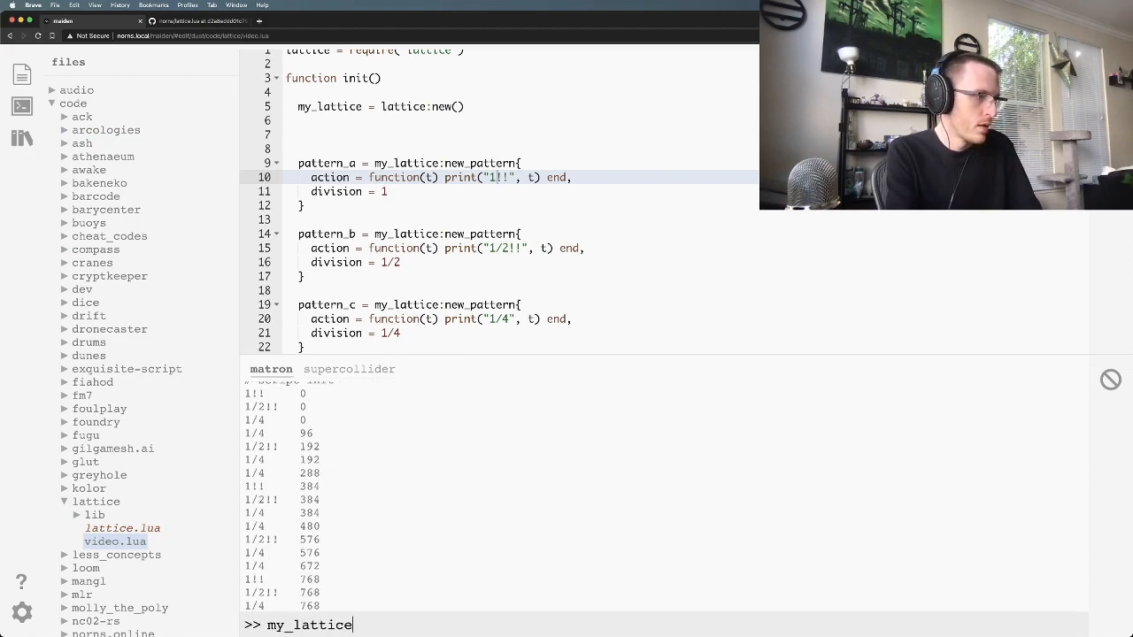
{"action": "key", "text": "Return"}
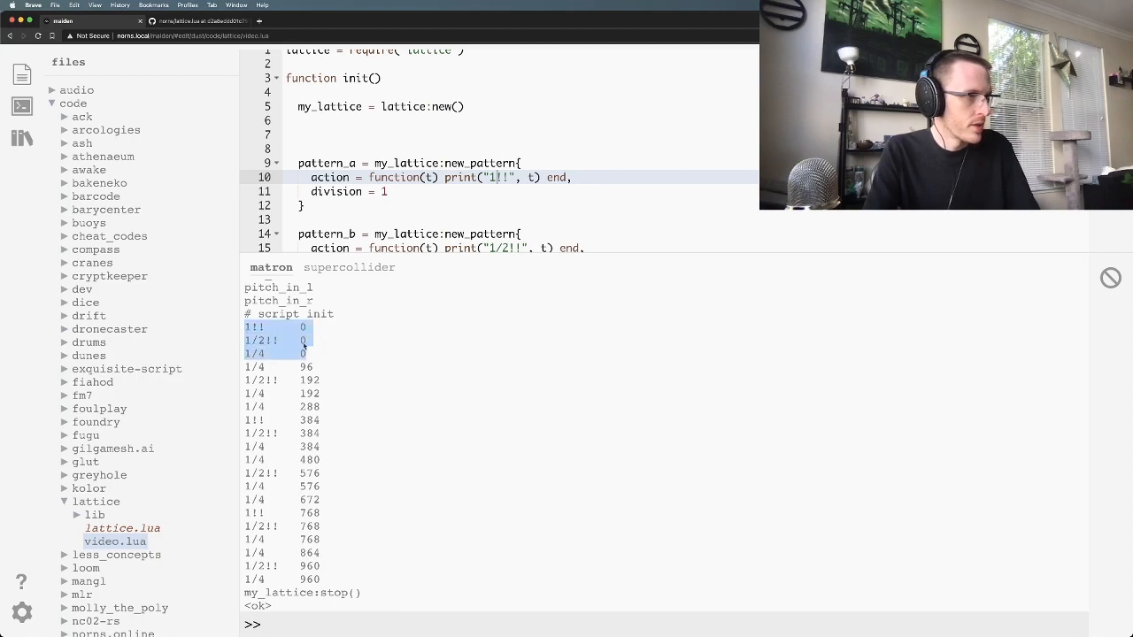
{"action": "mouse_move", "coordinate": [319, 354]}
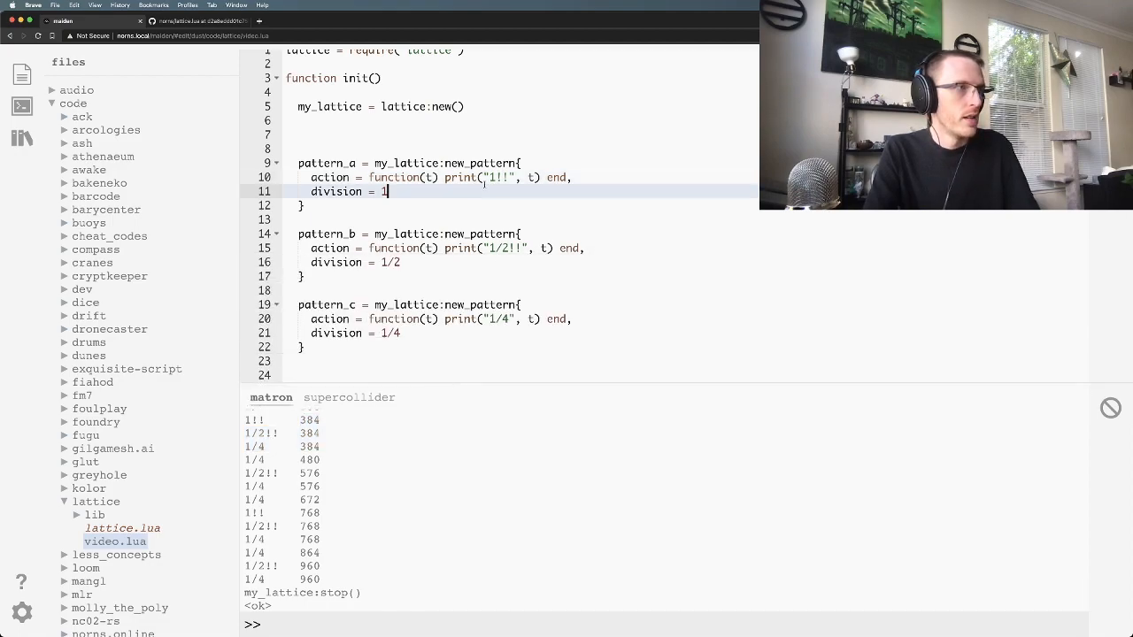
Step: Relabel the patterns as "whole notes!!", "half notes!!" and "quarter notes"
{"action": "type", "text": "whole notes"}
{"action": "left_click", "coordinate": [437, 248]}
{"action": "type", "text": "half notes"}
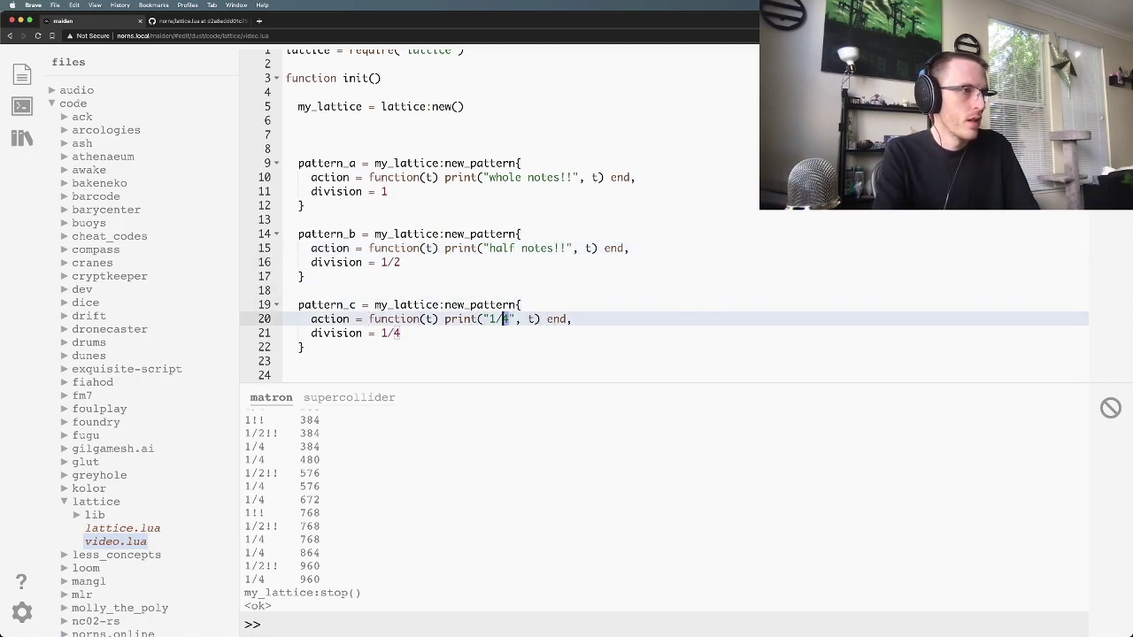
{"action": "type", "text": "quarter no"}
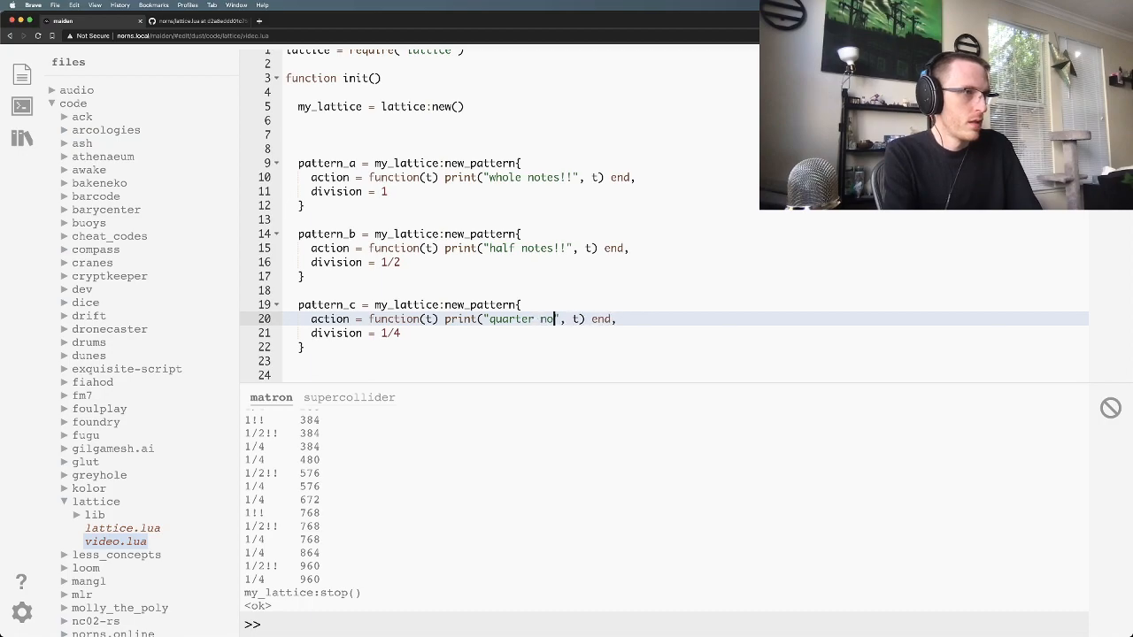
{"action": "type", "text": "tes"}
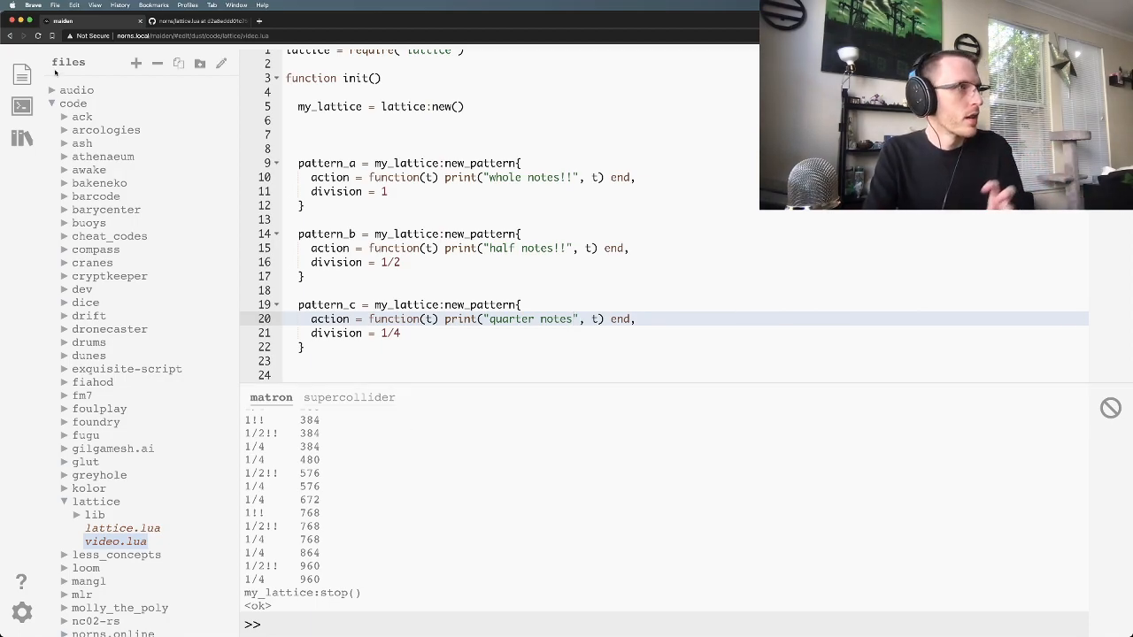
Step: Read lattice.lua on GitHub from start and stop down to Lattice:pulse, highlighting phase
{"action": "left_click", "coordinate": [186, 27]}
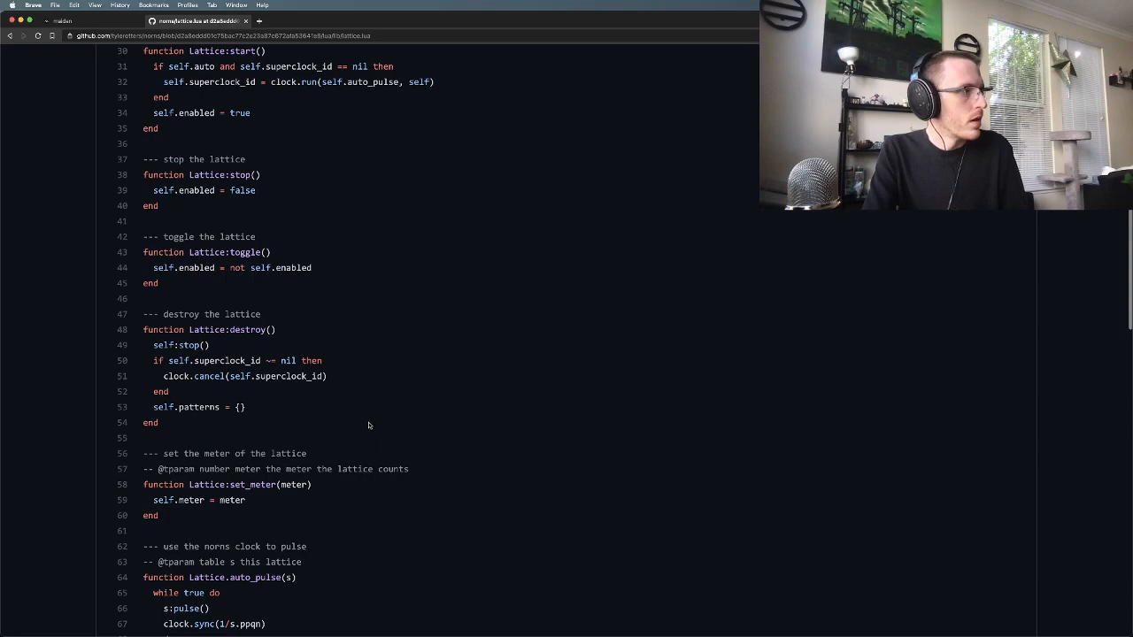
{"action": "scroll", "scroll_direction": "down", "scroll_amount": 3}
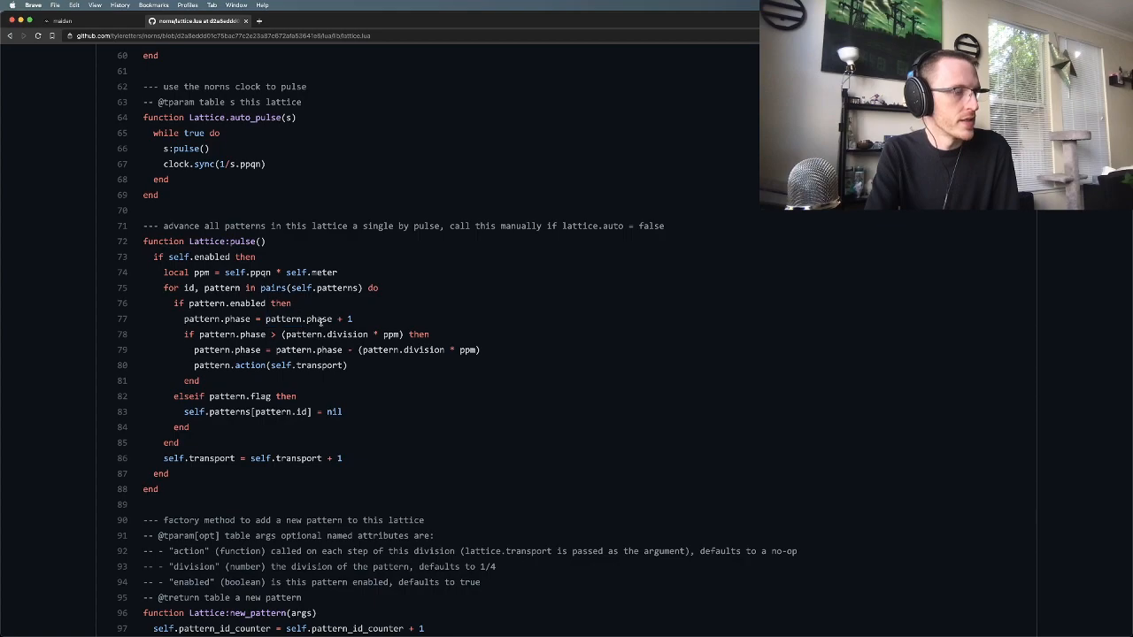
{"action": "double_click", "coordinate": [320, 318]}
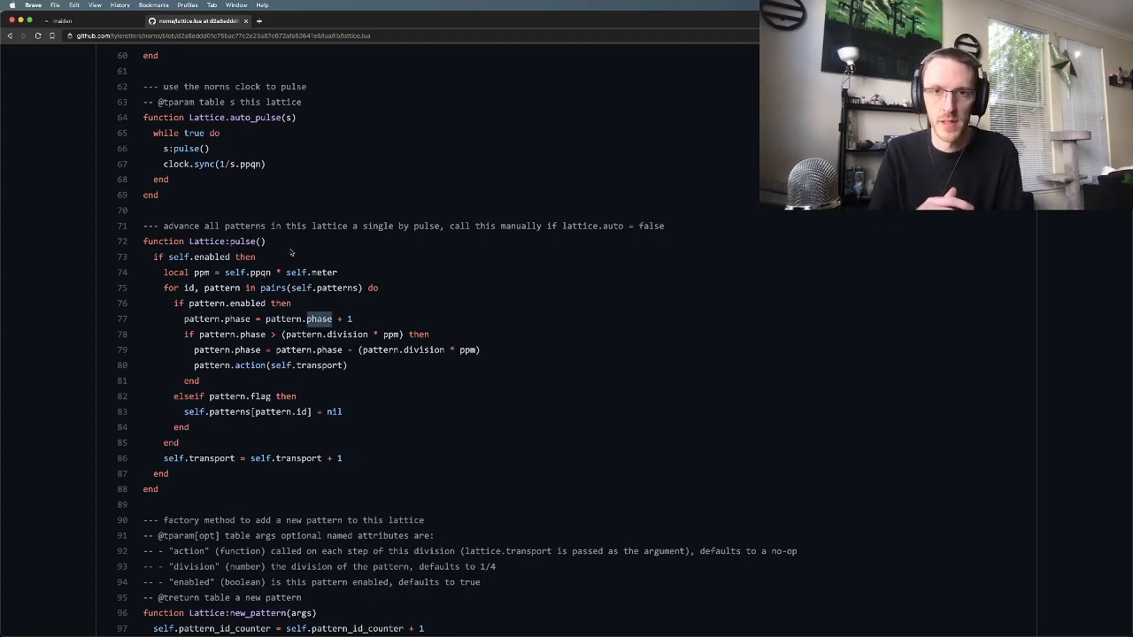
{"action": "scroll", "scroll_direction": "down", "scroll_amount": 3}
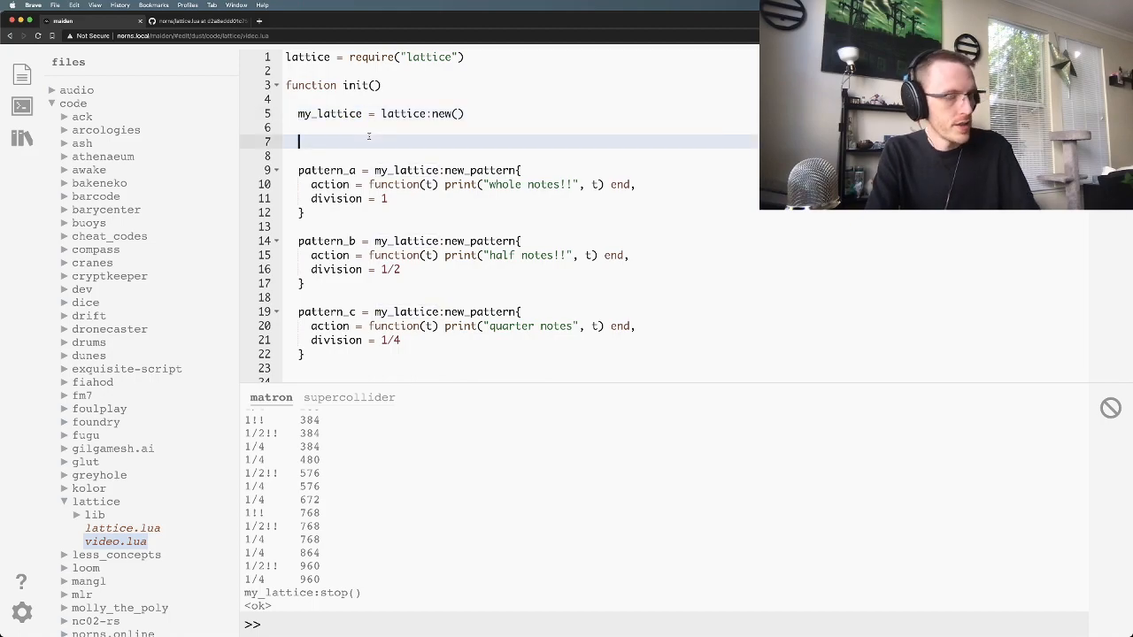
Step: Run the script, then enter pattern_b:stop(), pattern_c:start() and my_lattice:stop() in matron
{"action": "key", "text": "Backspace"}
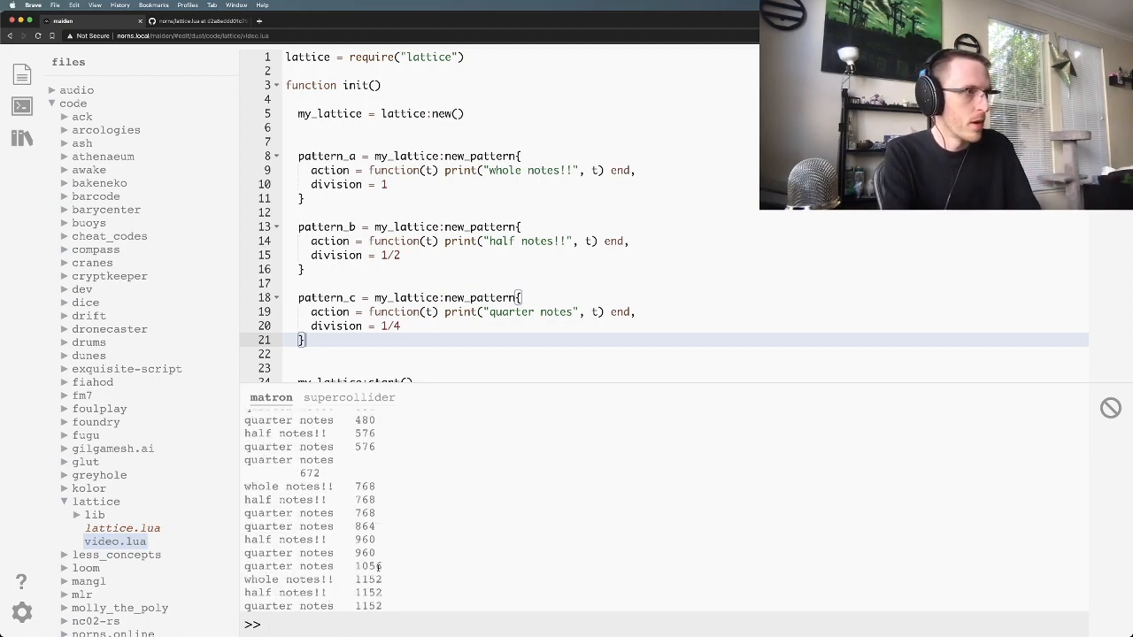
{"action": "type", "text": "pattern"}
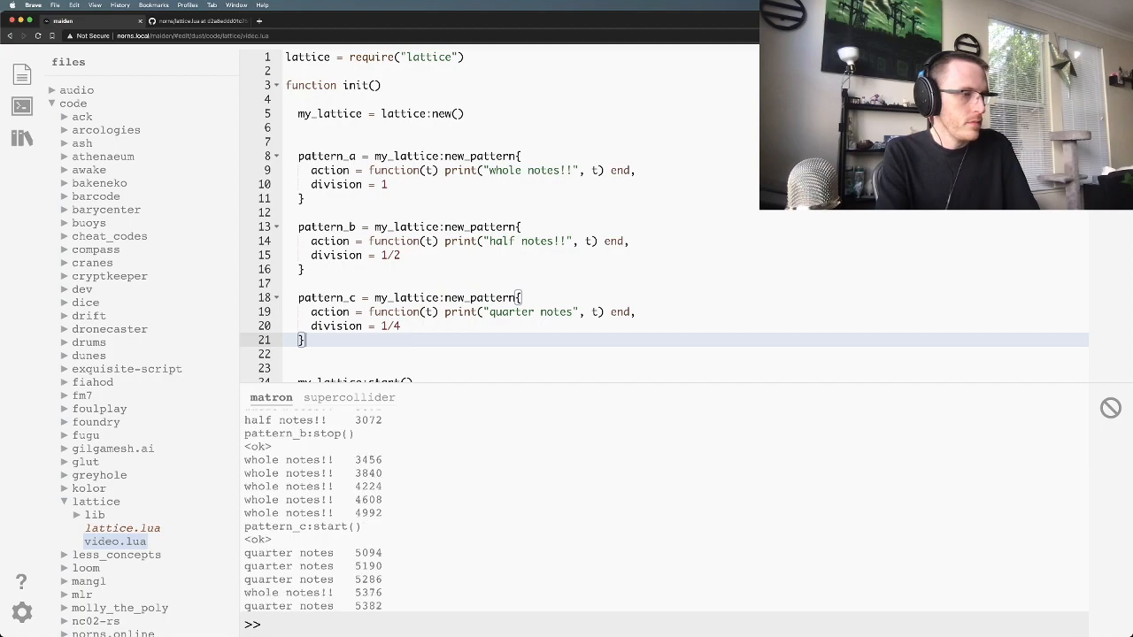
{"action": "type", "text": "my_la"}
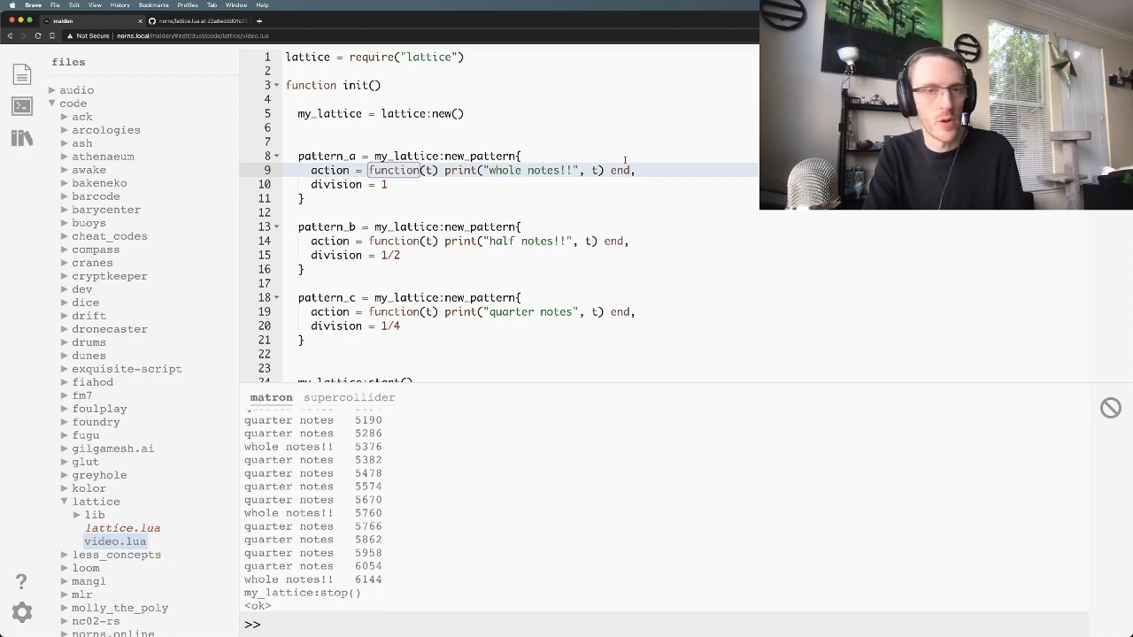
Step: Wrap pattern_a's print in 'if something then … else print("nope") end'
{"action": "left_click_drag", "start_coordinate": [369, 170], "coordinate": [576, 170]}
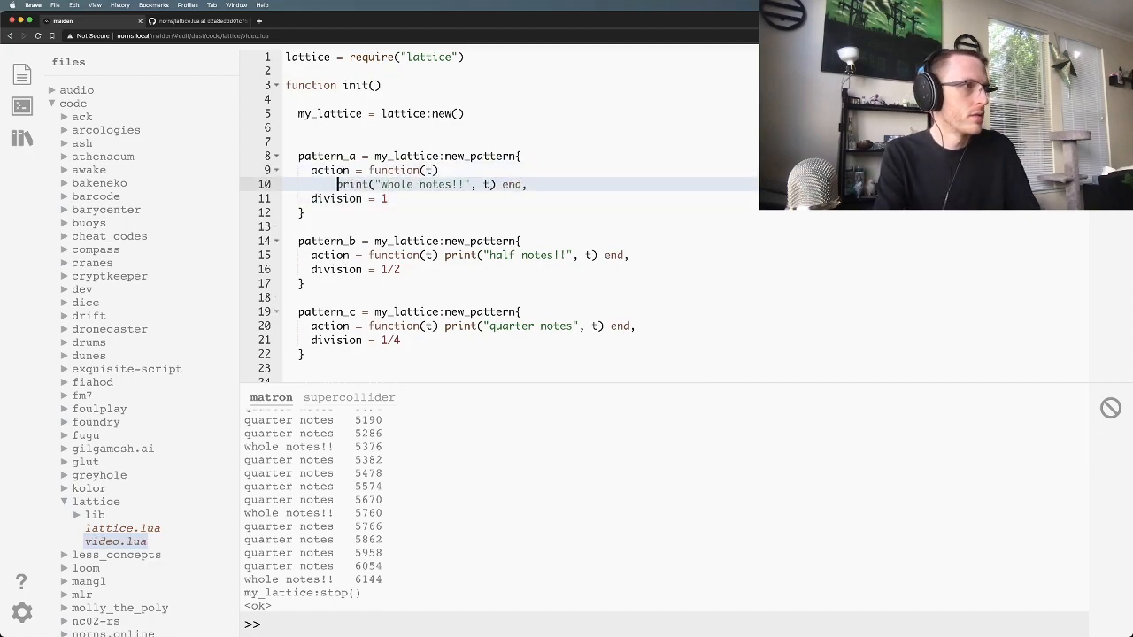
{"action": "type", "text": "if something then"}
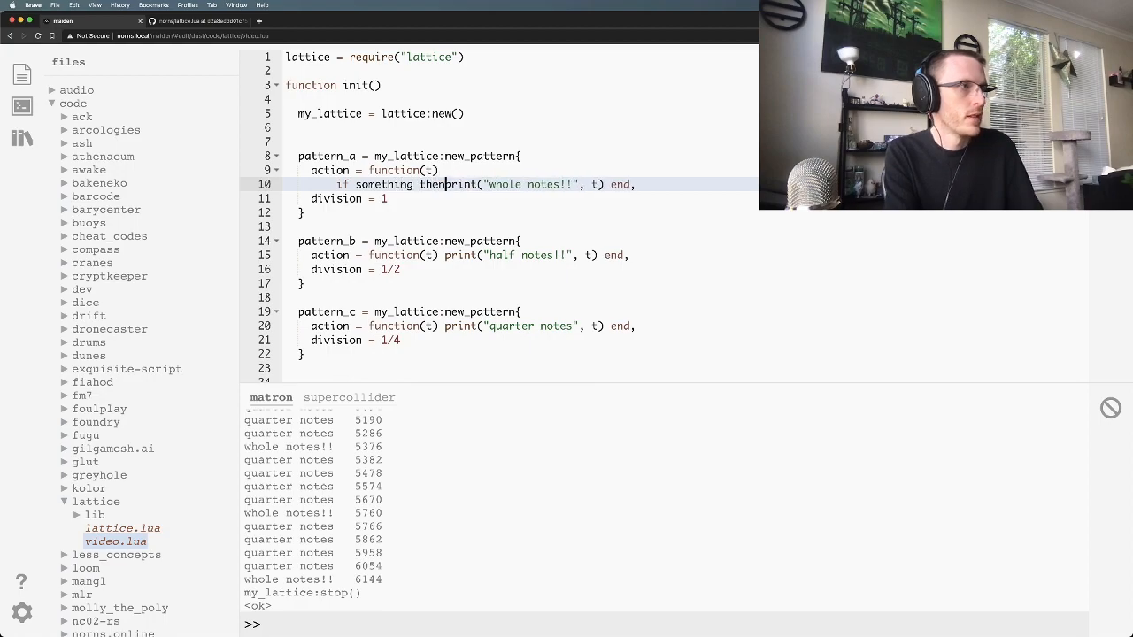
{"action": "scroll", "scroll_direction": "down", "scroll_amount": 3}
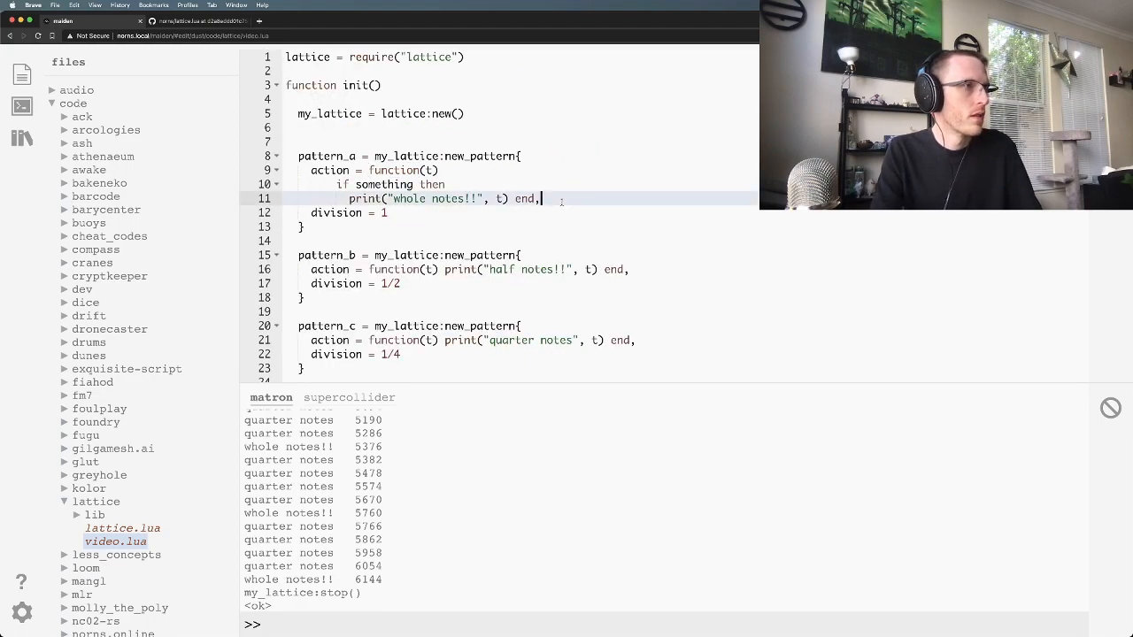
{"action": "key", "text": "Enter"}
{"action": "type", "text": "else"}
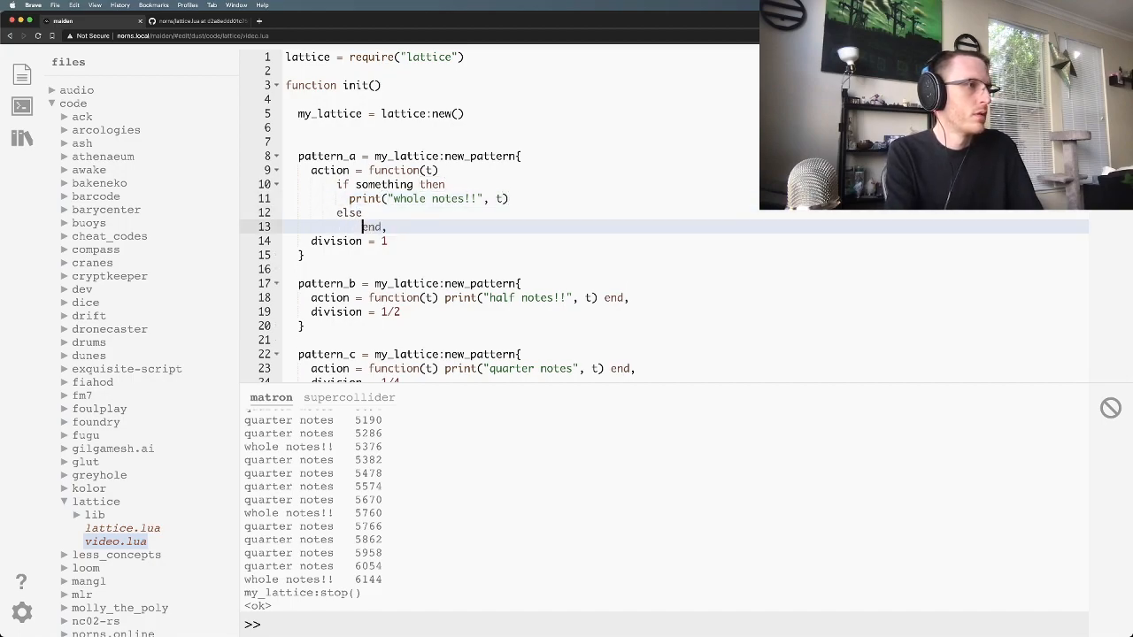
{"action": "type", "text": "print(\"nope\")"}
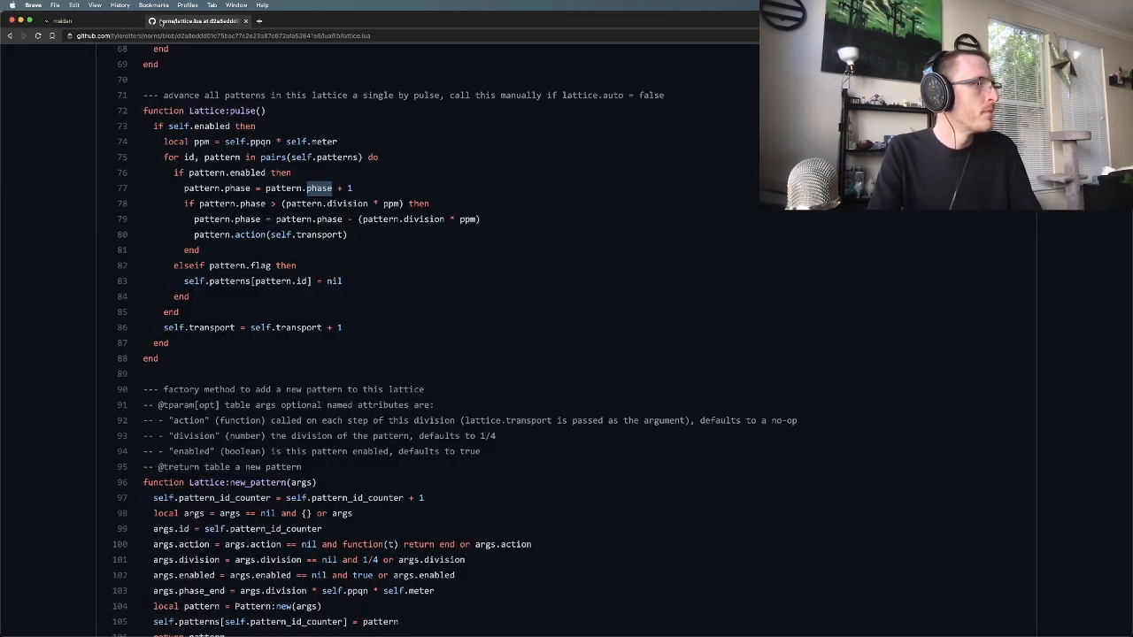
Step: Scroll lattice.lua on GitHub from Pattern:destroy and new_pattern up to Lattice:new's meter and ppqn options
{"action": "scroll", "scroll_direction": "down", "scroll_amount": 3}
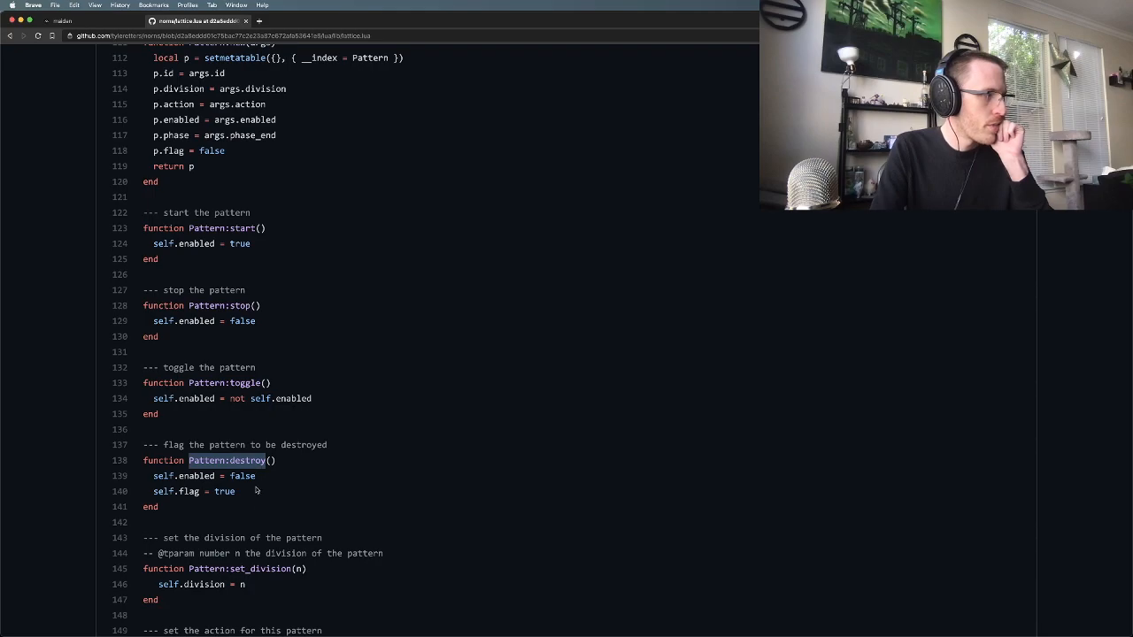
{"action": "scroll", "scroll_direction": "up", "scroll_amount": 3}
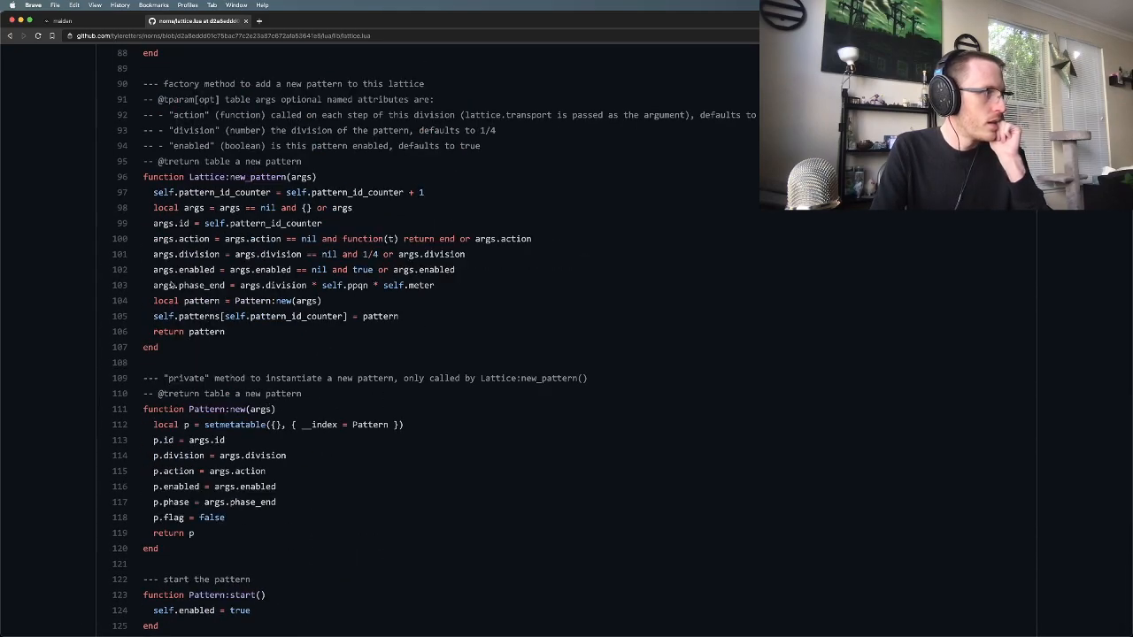
{"action": "scroll", "scroll_direction": "up", "scroll_amount": 3}
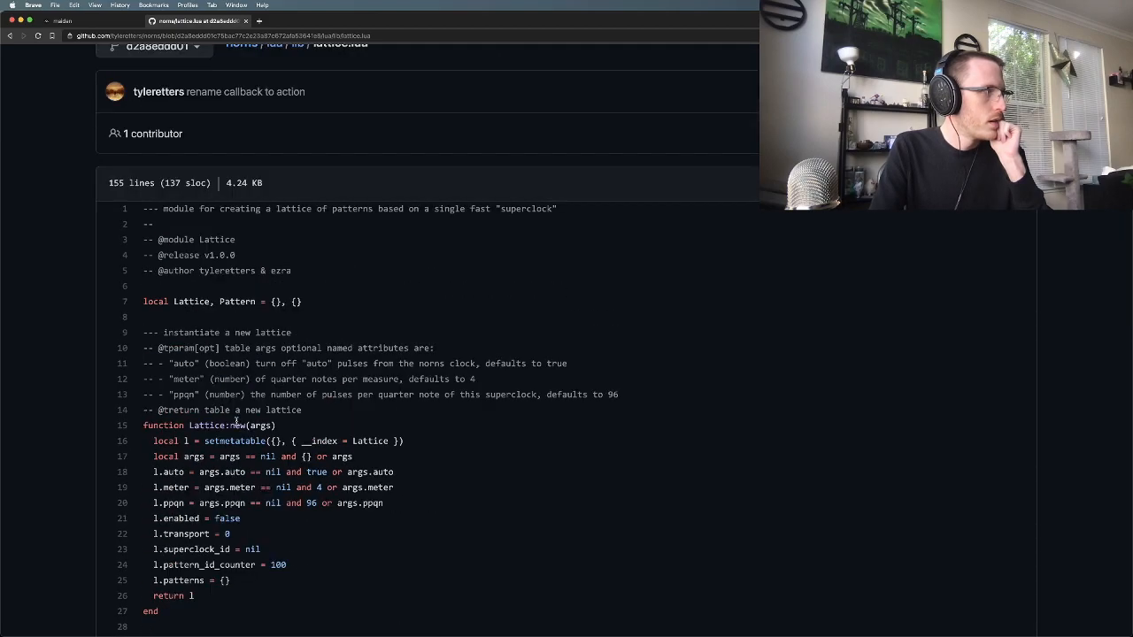
{"action": "scroll", "scroll_direction": "down", "scroll_amount": 3}
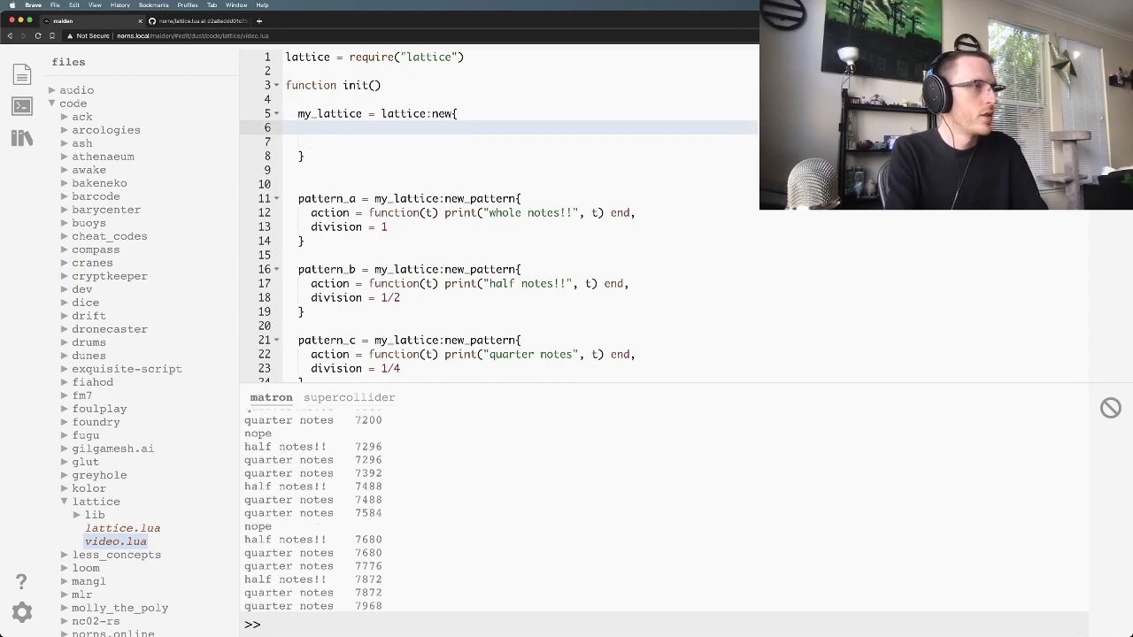
Step: Change lattice:new() to lattice:new{ meter = 5 } and rerun the script
{"action": "type", "text": "meter = 5"}
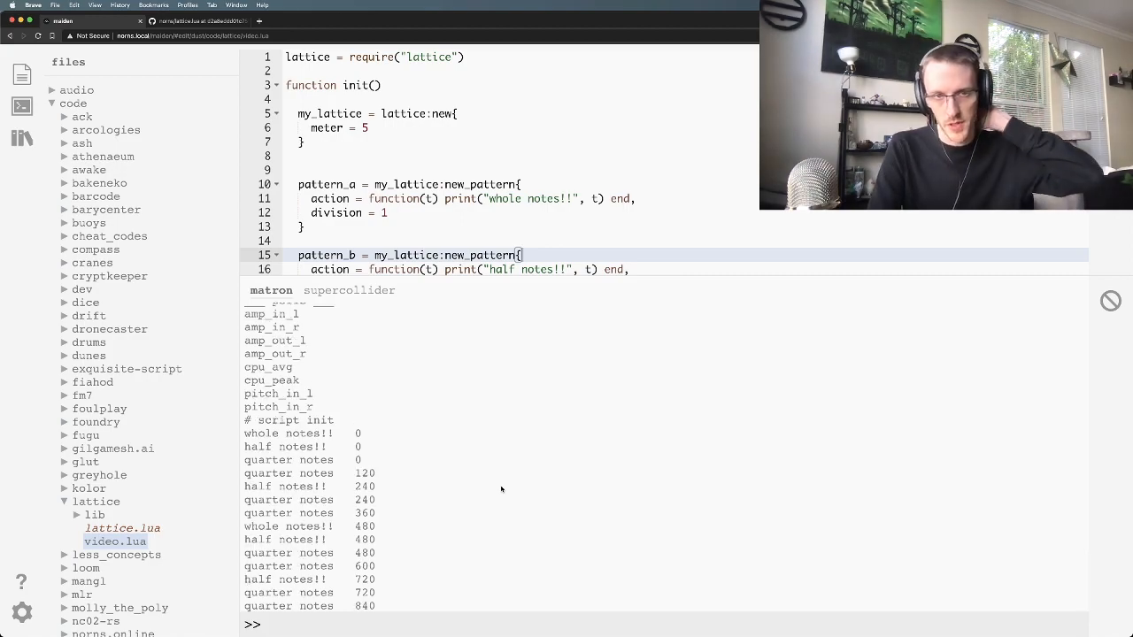
{"action": "scroll", "scroll_direction": "down", "scroll_amount": 3}
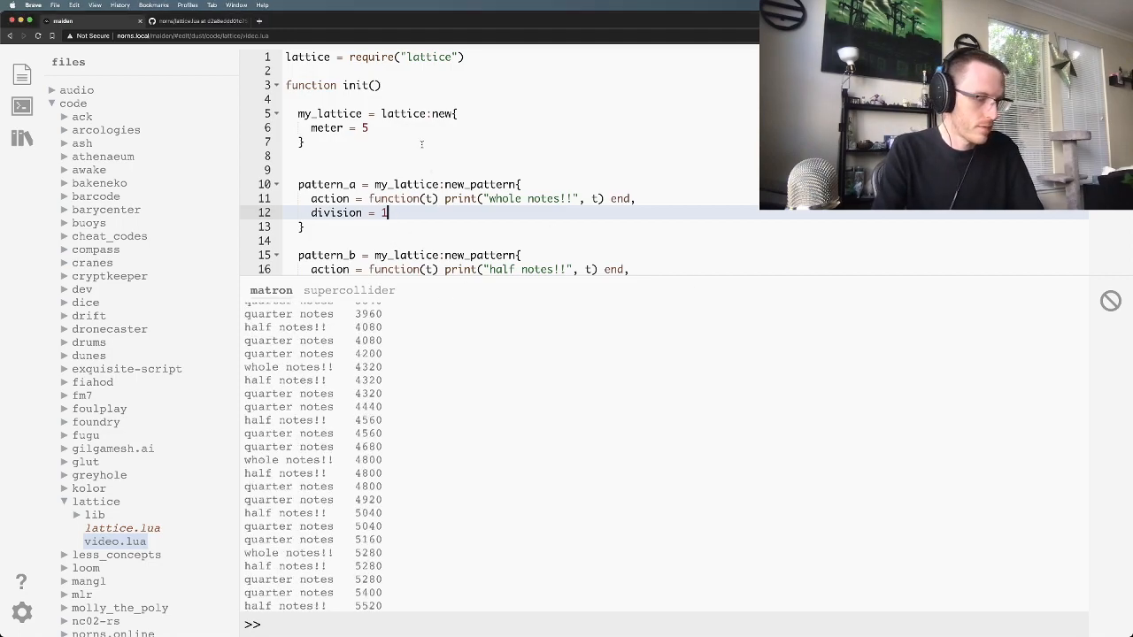
Step: Set pattern_a's division to 1.25, rerun, then halt with my_lattice:stop() and select the tick-0 printouts
{"action": "type", "text": ".25"}
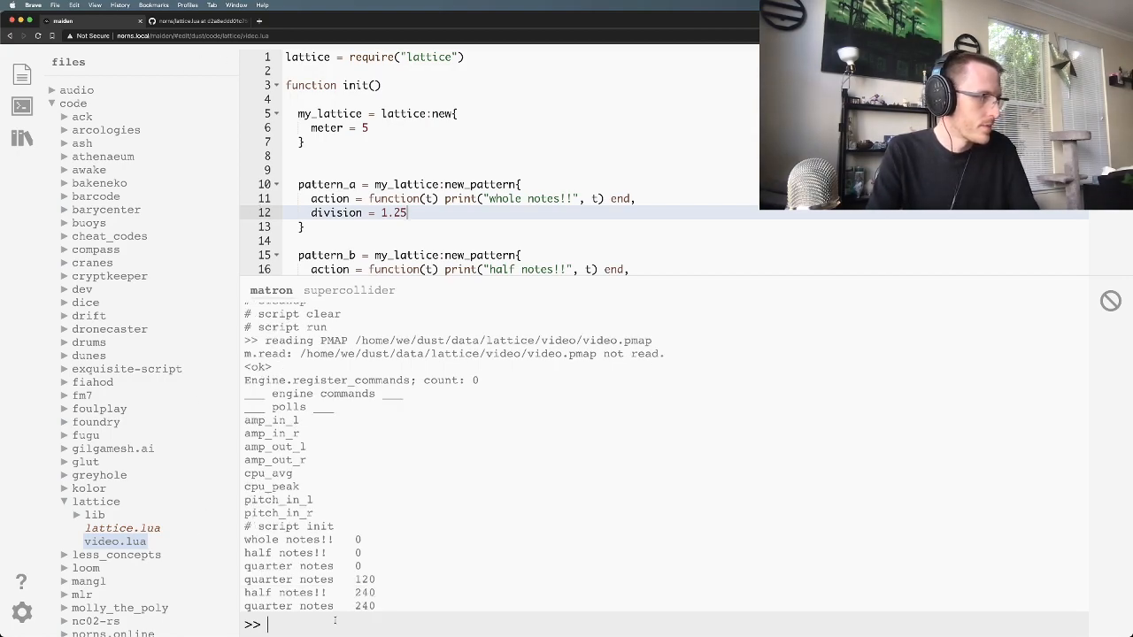
{"action": "type", "text": "my_lattice:"}
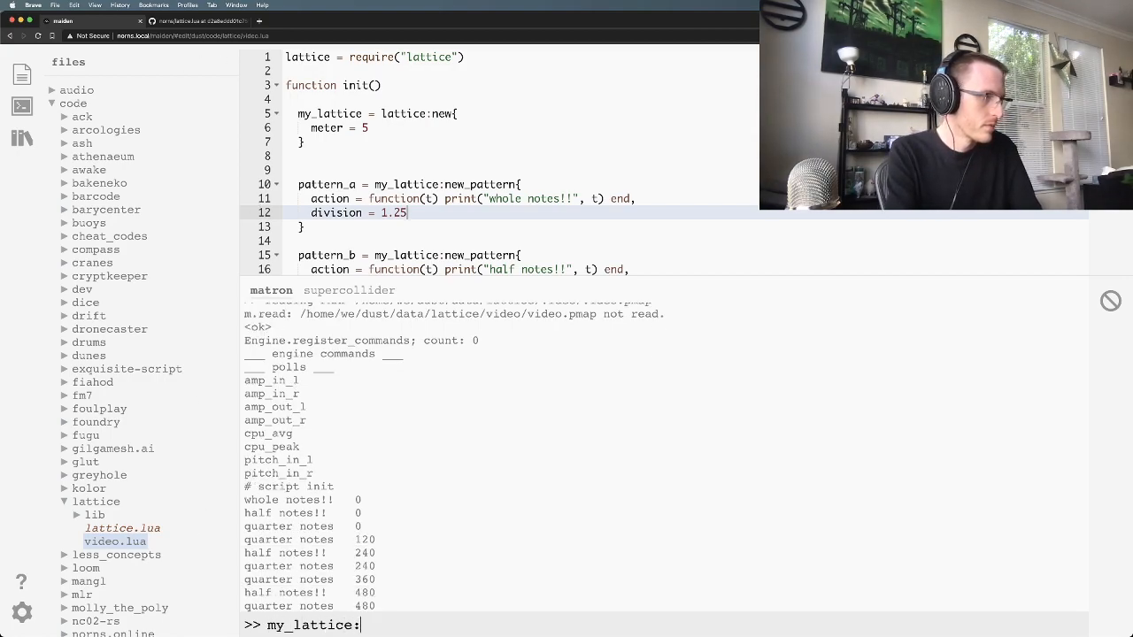
{"action": "type", "text": "stop()"}
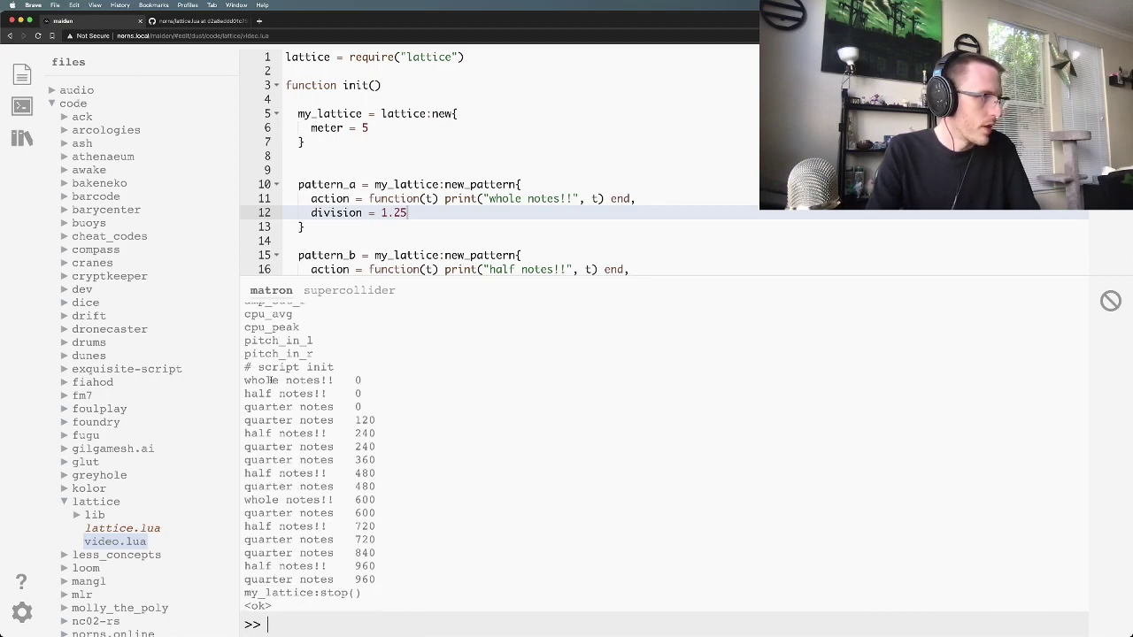
{"action": "left_click_drag", "start_coordinate": [261, 379], "coordinate": [385, 407]}
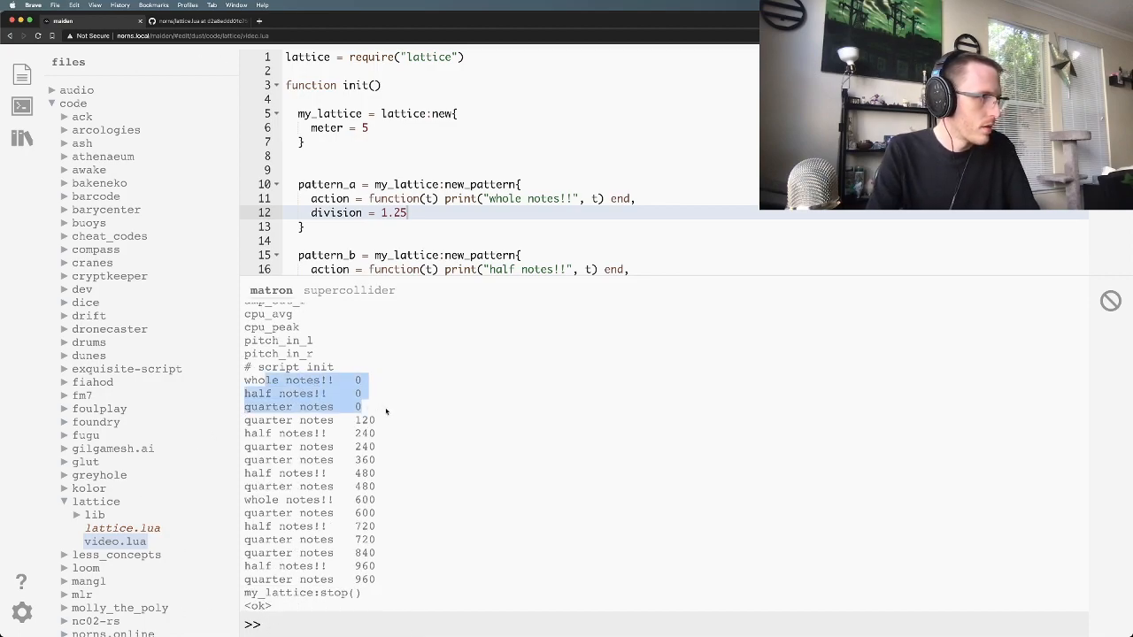